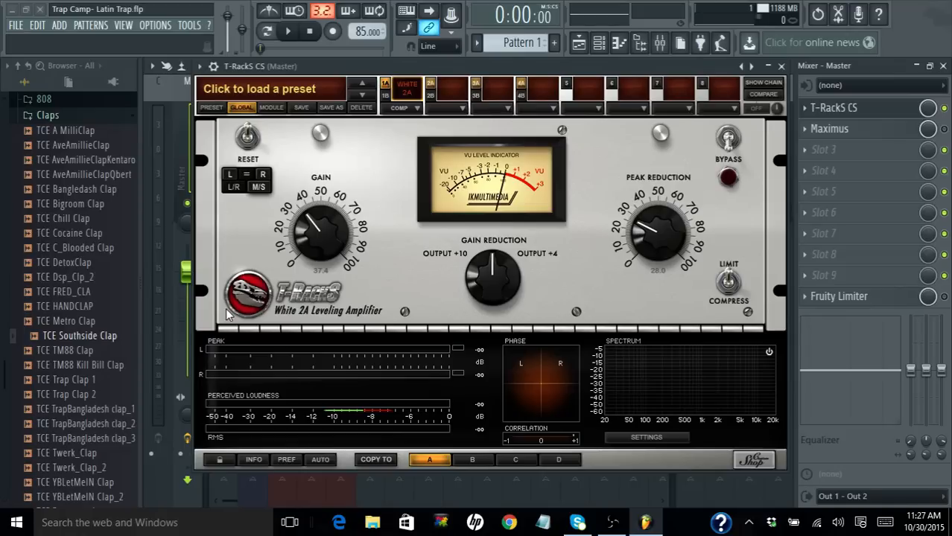
pyautogui.moveTo(220, 274)
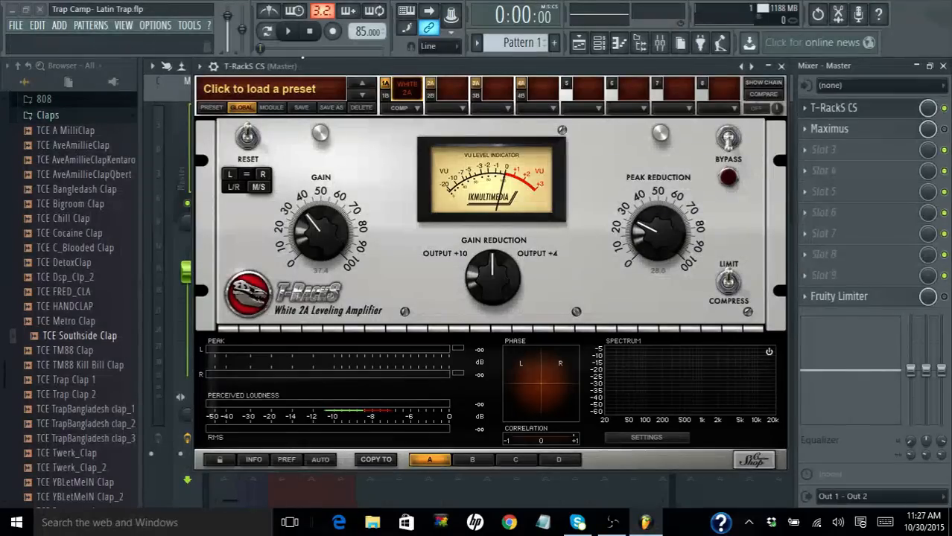
pyautogui.moveTo(289, 30)
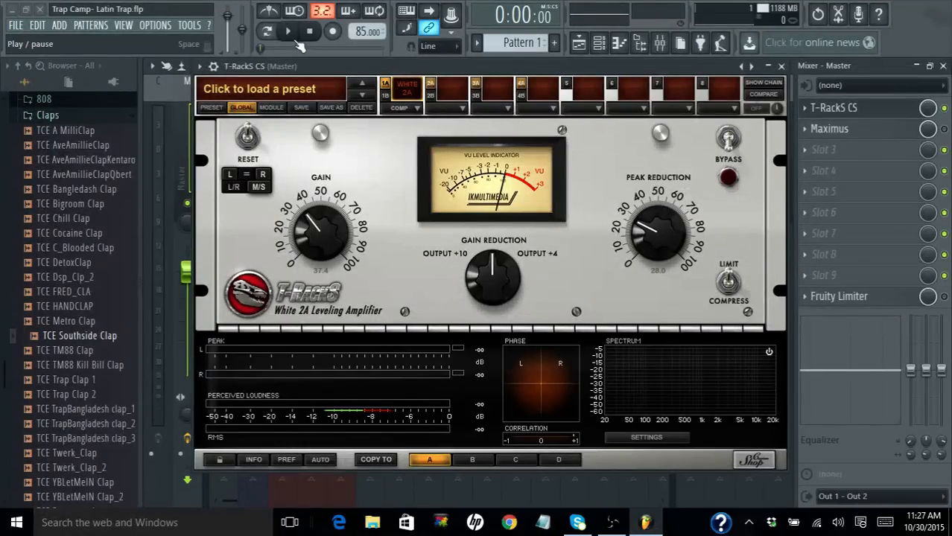
# - Play the trap beat through the T-RackS White 2A on the master insert
pyautogui.click(289, 30)
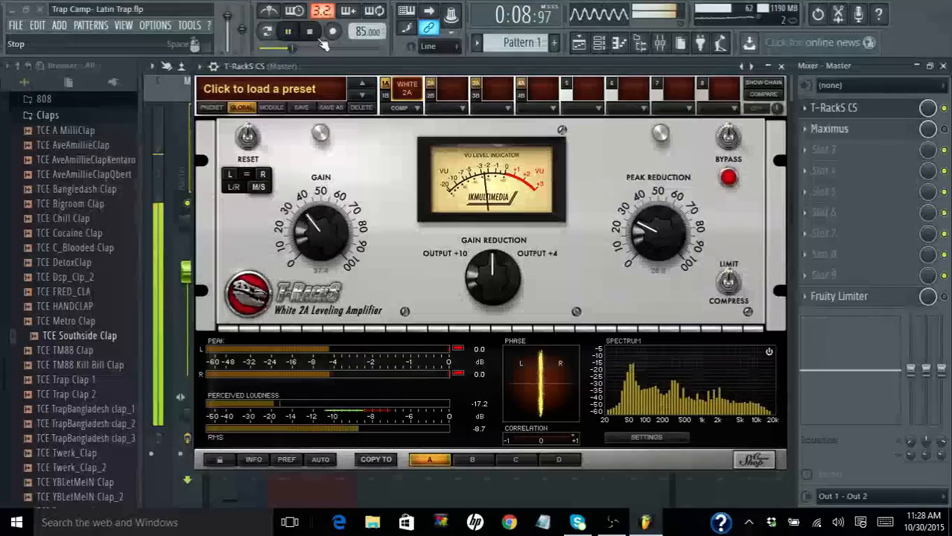
# - Stop playback, review Gain and Peak Reduction, then play briefly and stop again
pyautogui.click(310, 31)
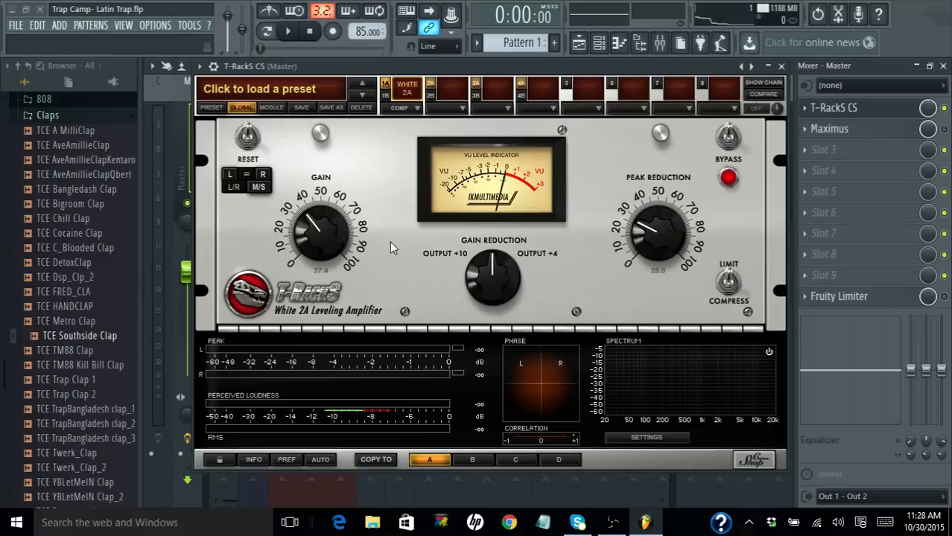
pyautogui.moveTo(373, 259)
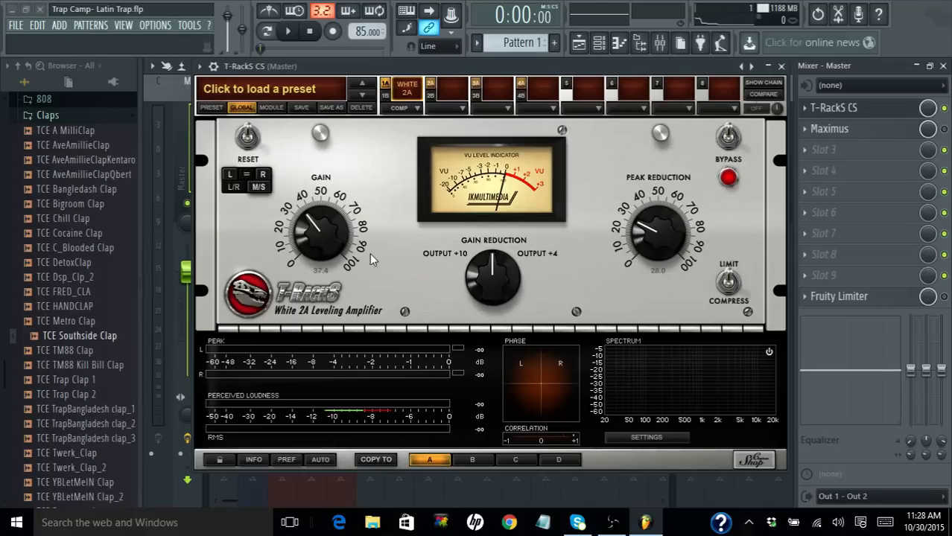
pyautogui.moveTo(465, 221)
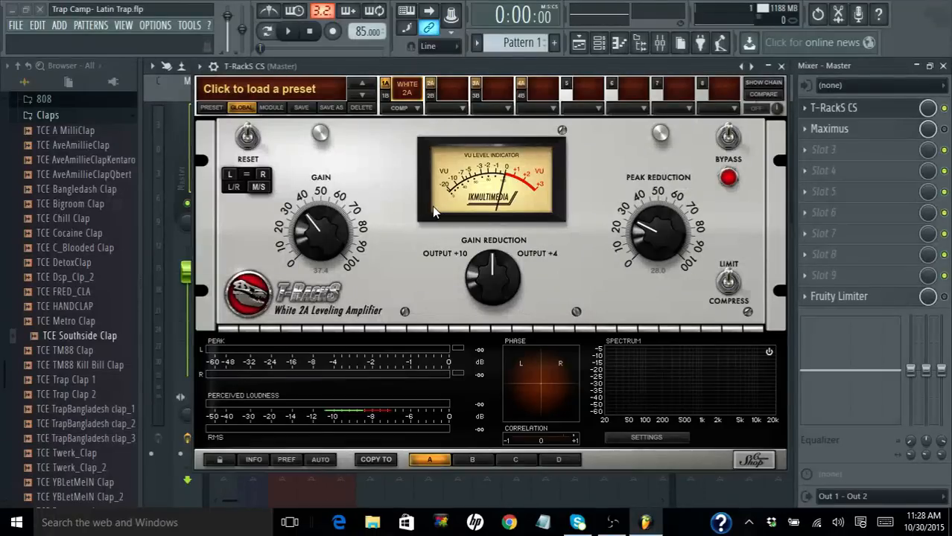
pyautogui.moveTo(502, 248)
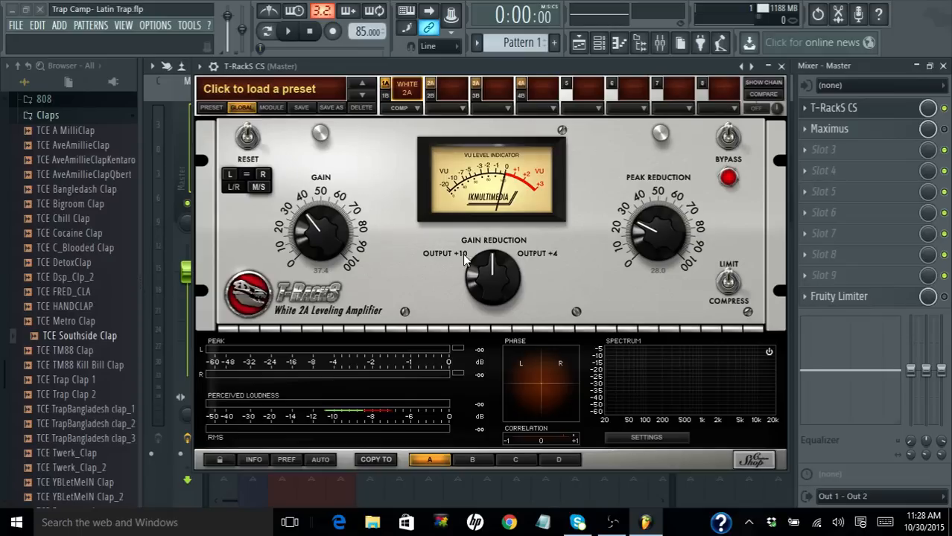
pyautogui.moveTo(572, 270)
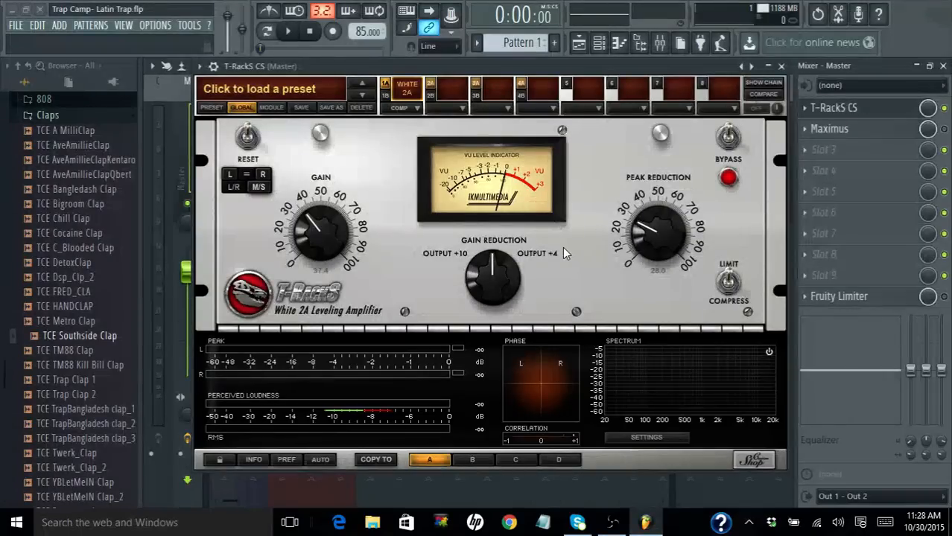
pyautogui.moveTo(356, 197)
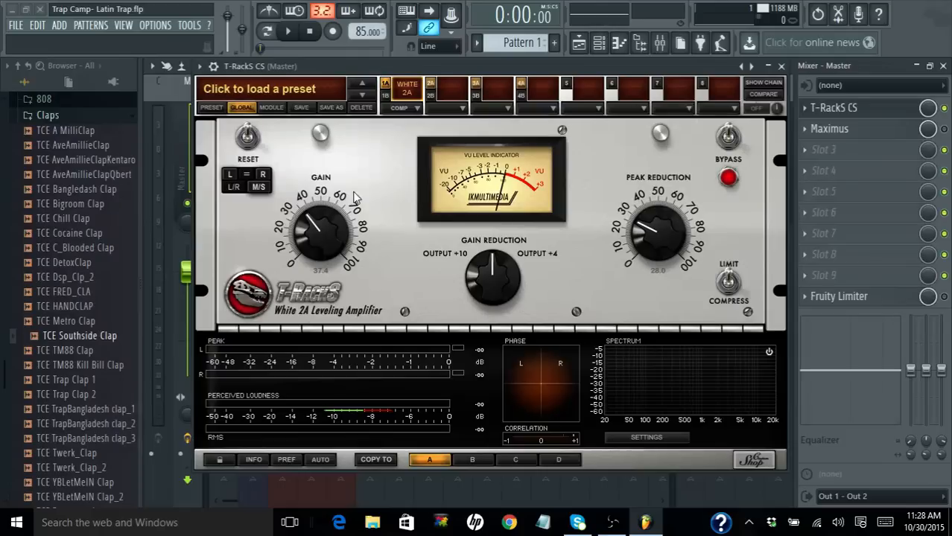
pyautogui.moveTo(684, 155)
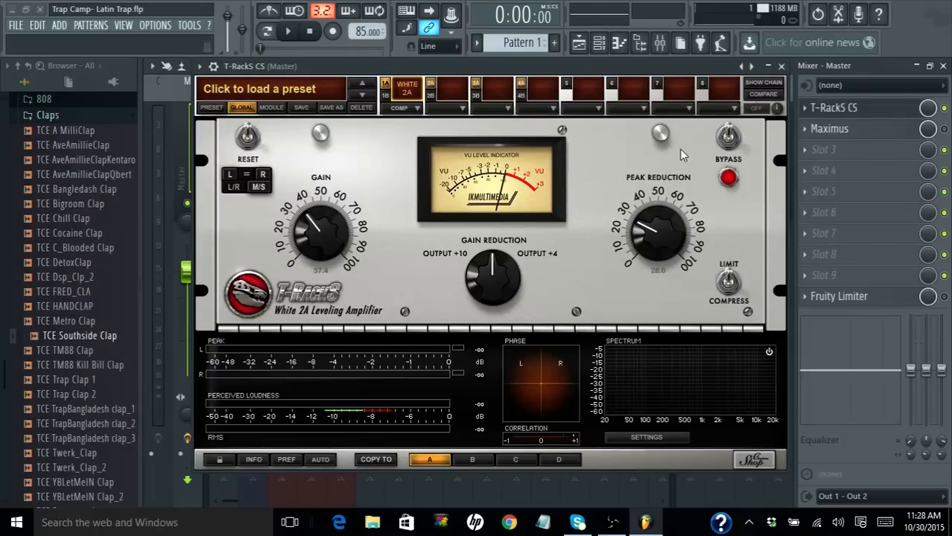
pyautogui.click(289, 32)
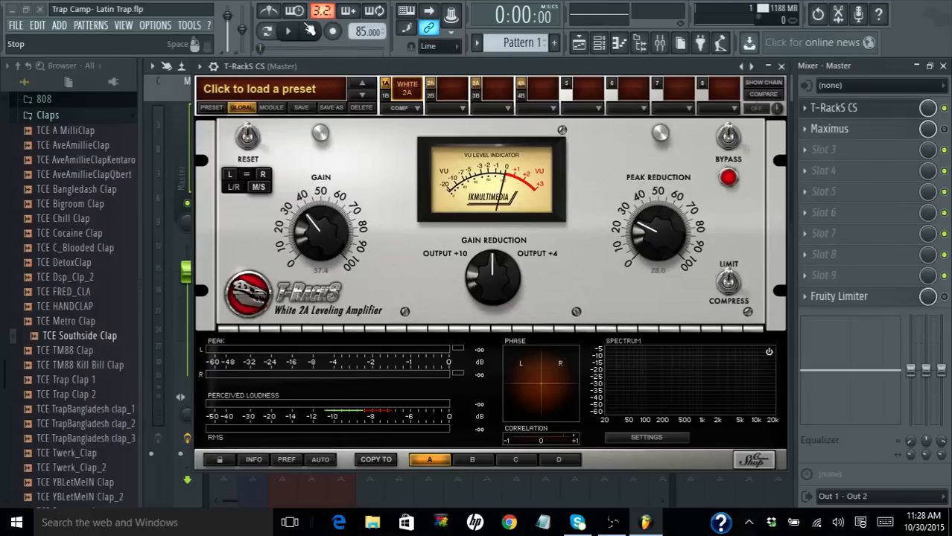
pyautogui.click(287, 30)
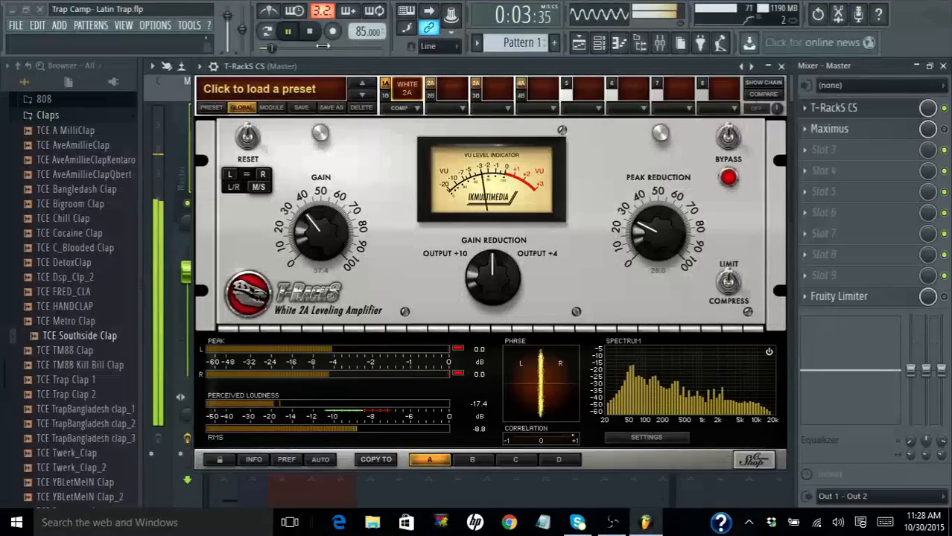
pyautogui.click(310, 30)
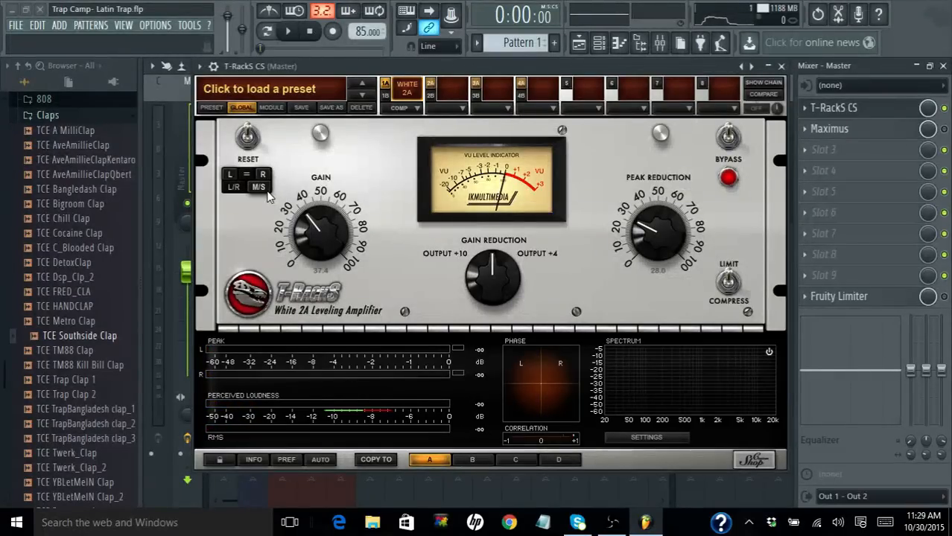
# - Switch the White 2A's L/R–M/S stereo mode and play the beat to hear it
pyautogui.click(234, 173)
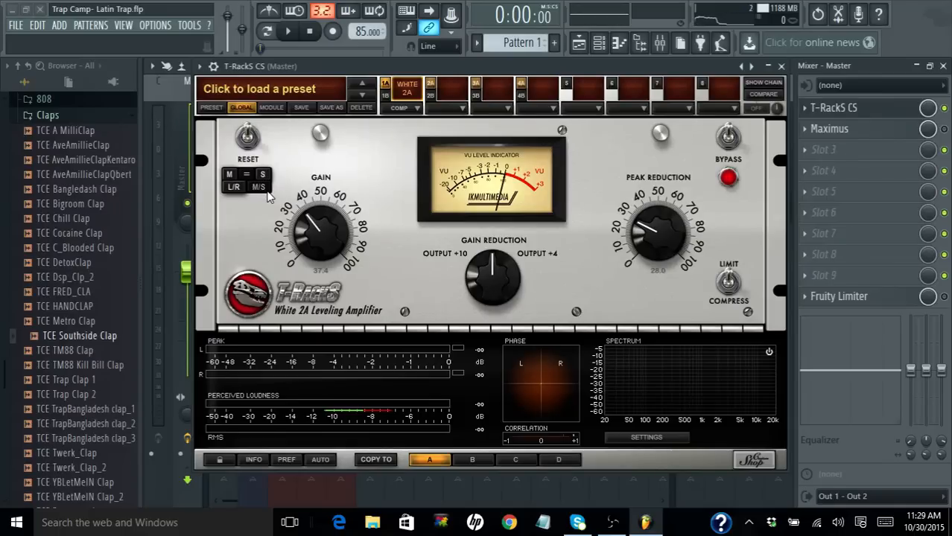
pyautogui.moveTo(310, 178)
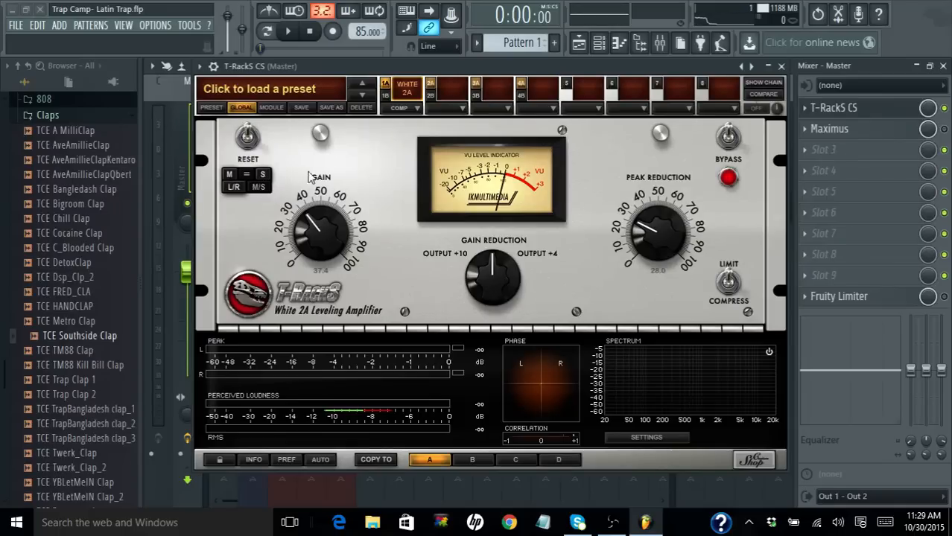
pyautogui.moveTo(414, 178)
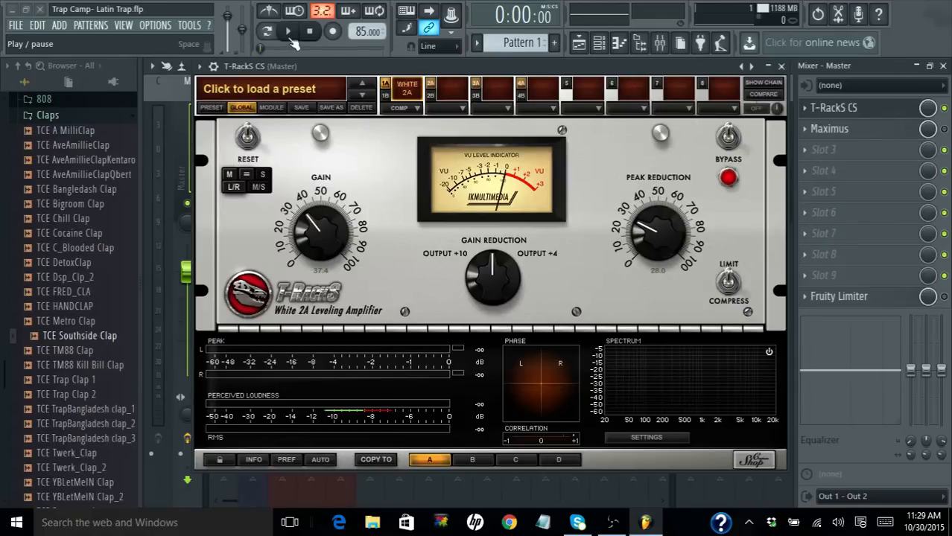
pyautogui.click(287, 31)
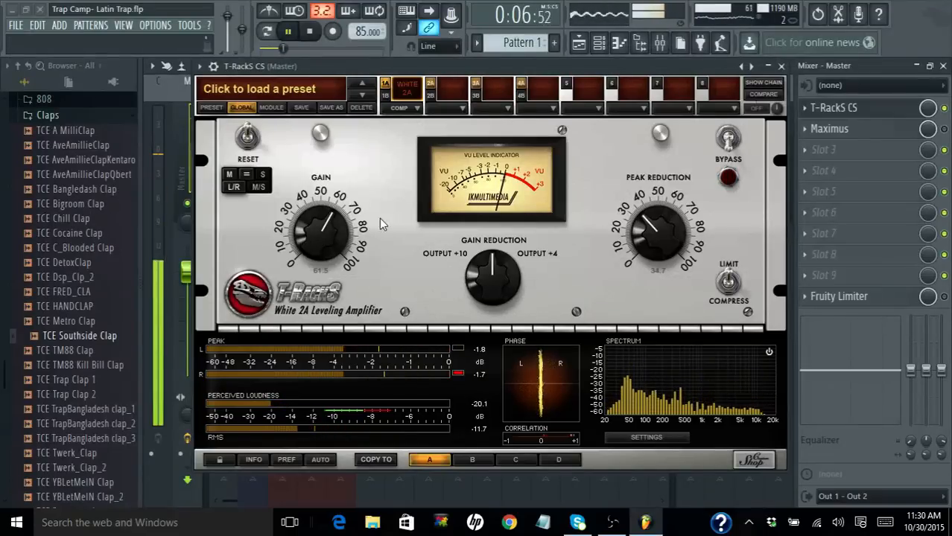
# - Nudge the White 2A Gain during playback, stop, and reset the song position to zero
pyautogui.moveTo(331, 236); pyautogui.dragTo(330, 223)
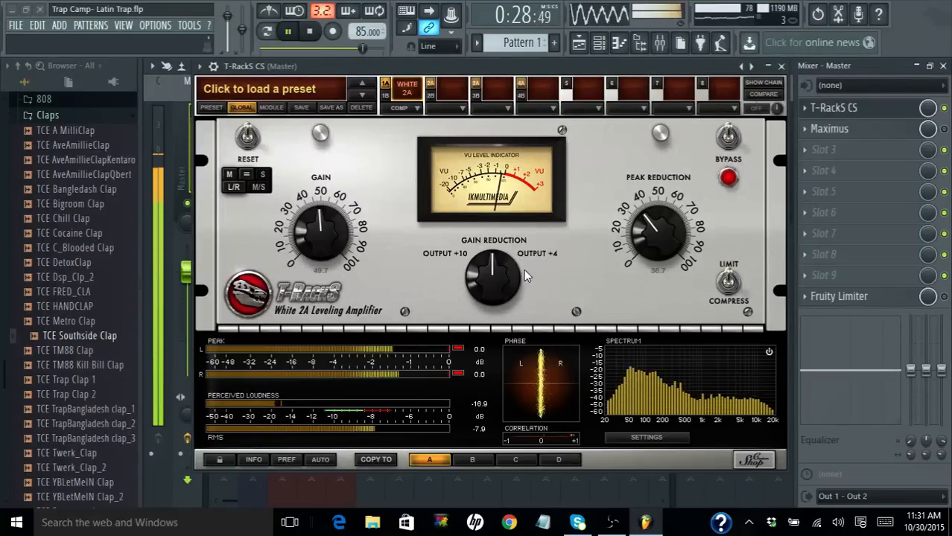
pyautogui.click(288, 31)
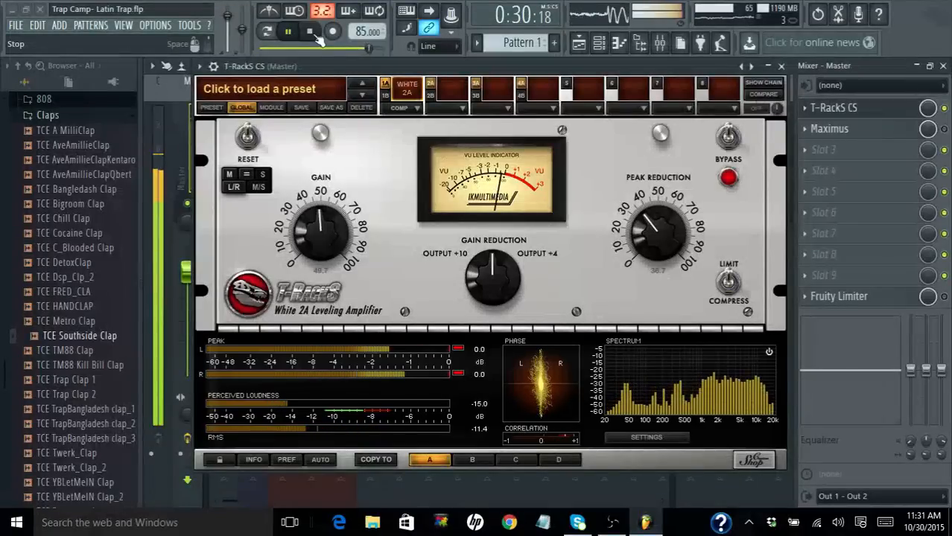
pyautogui.click(310, 32)
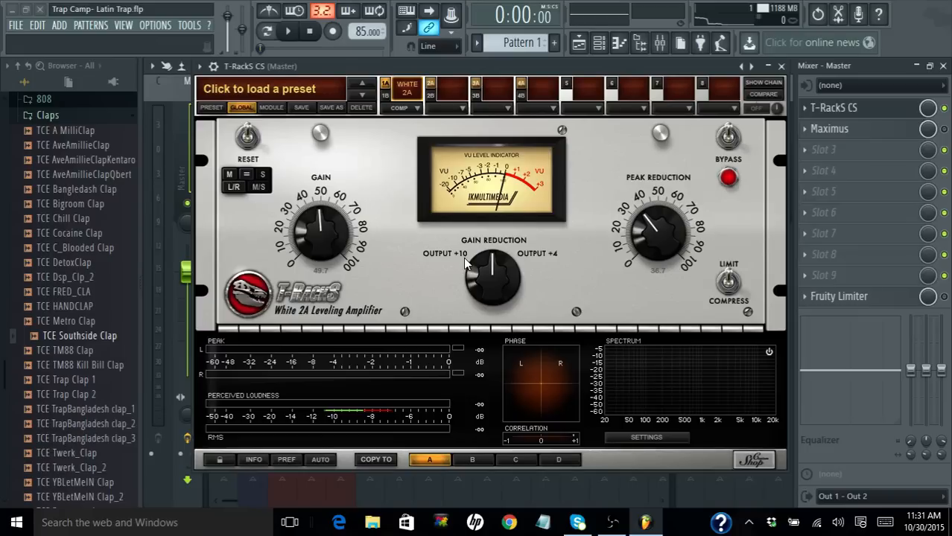
pyautogui.moveTo(704, 21)
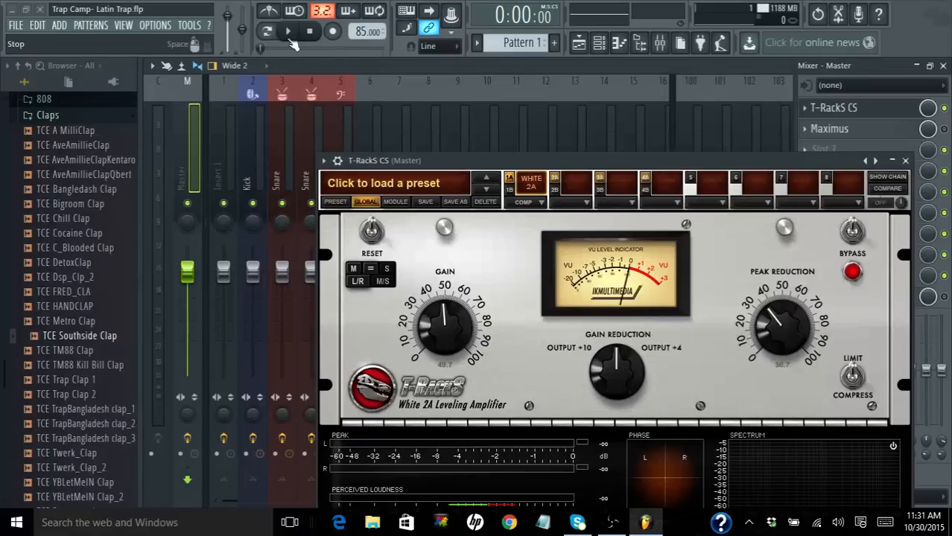
# - Play the beat while checking the Kick and Bass mixer inserts, then stop on the Master
pyautogui.click(288, 32)
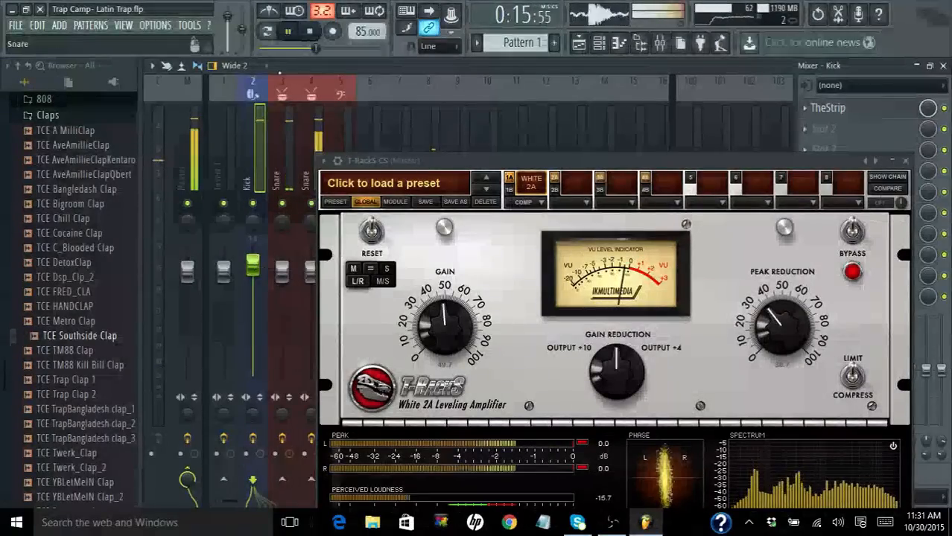
pyautogui.click(286, 32)
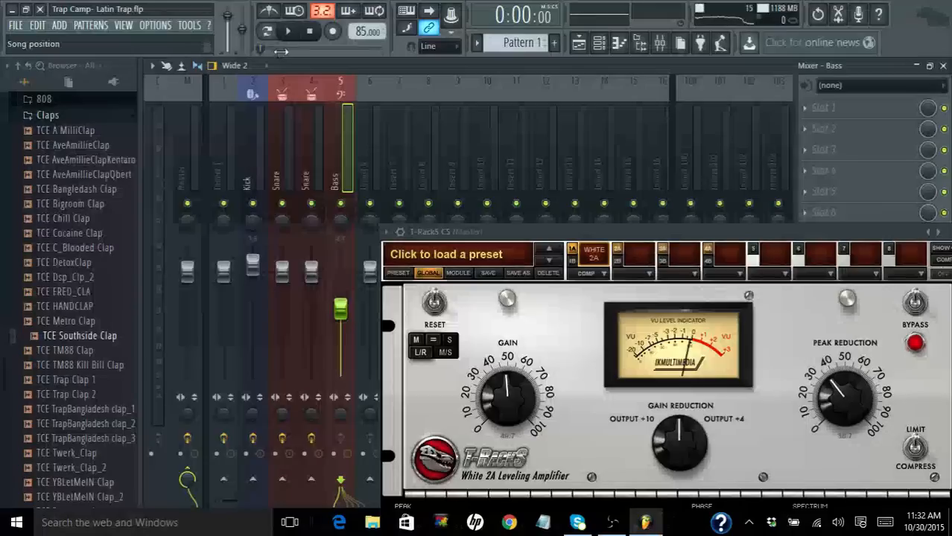
pyautogui.click(289, 31)
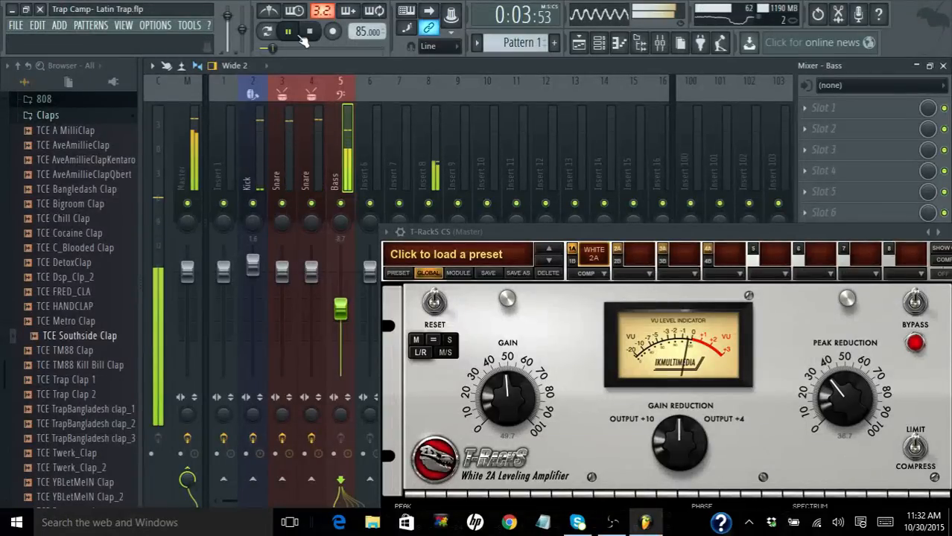
pyautogui.click(310, 31)
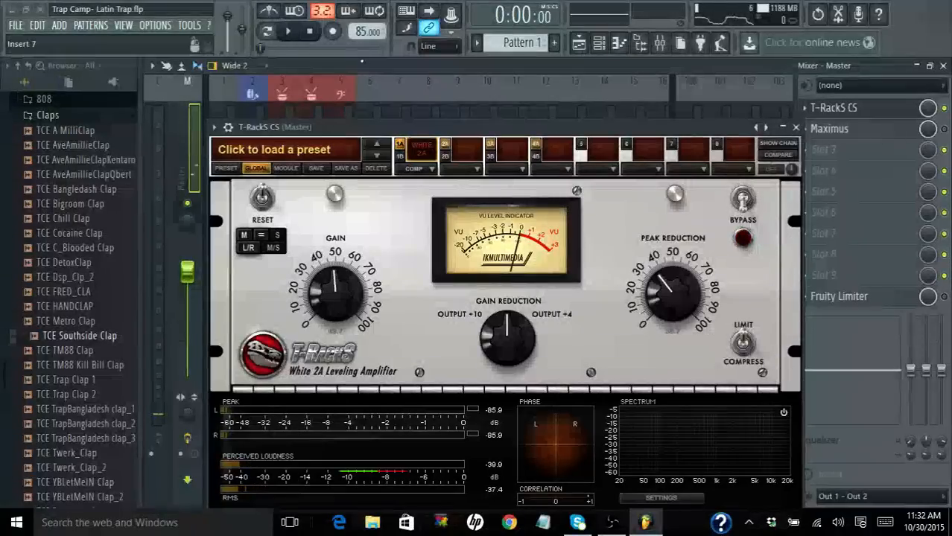
pyautogui.click(287, 32)
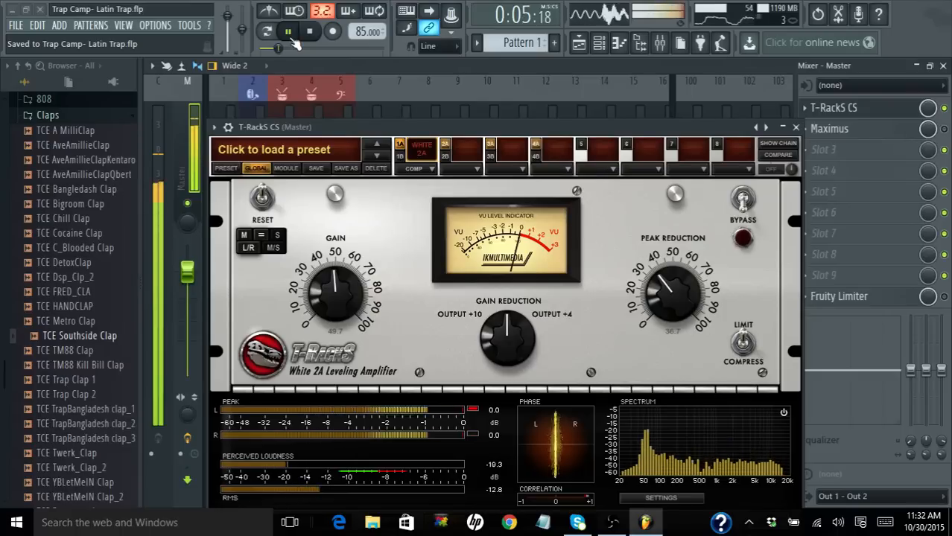
pyautogui.click(289, 31)
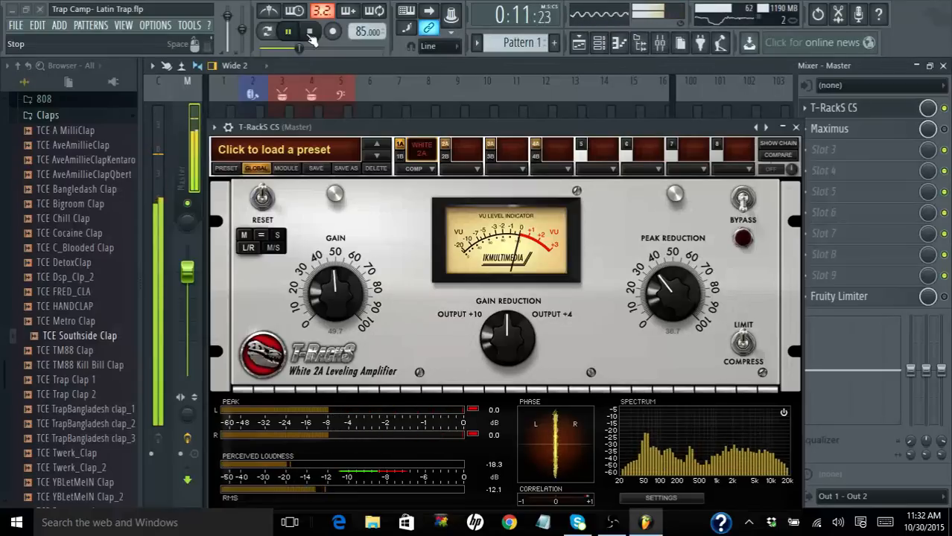
pyautogui.click(310, 31)
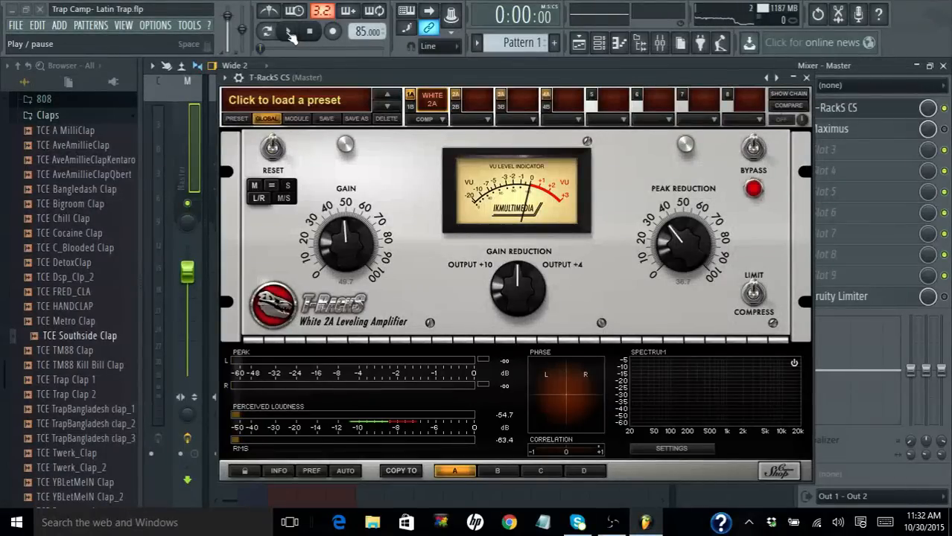
pyautogui.click(287, 31)
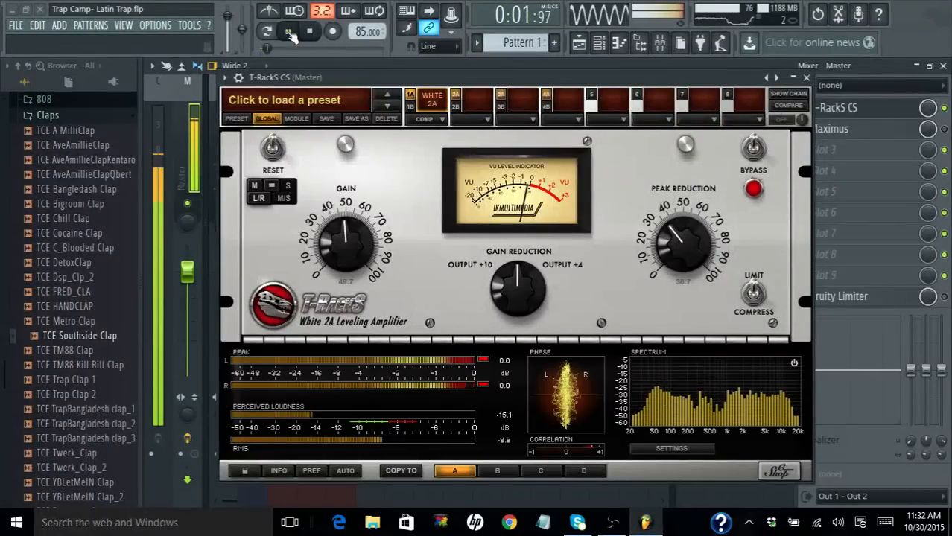
pyautogui.click(288, 32)
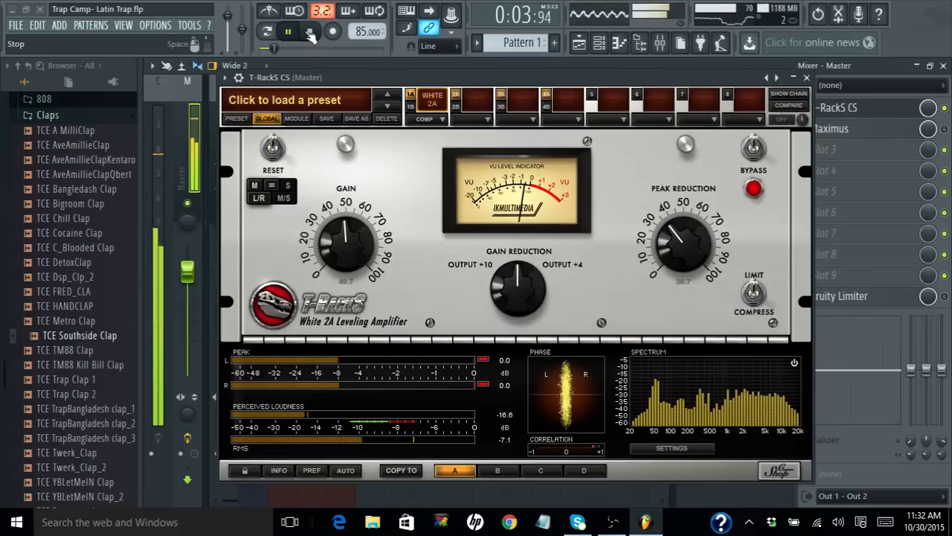
pyautogui.click(310, 31)
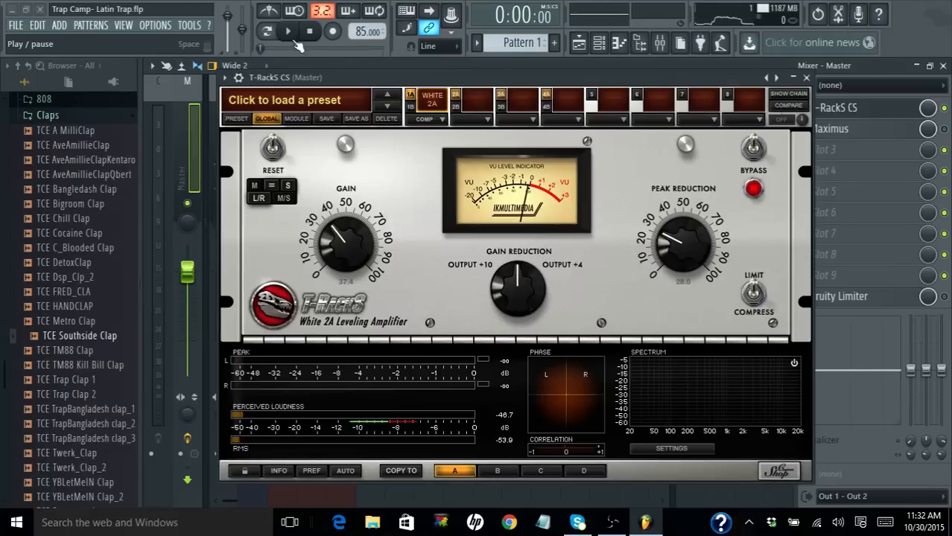
# - Turn the White 2A Peak Reduction knob down and play the beat to hear the change
pyautogui.click(287, 30)
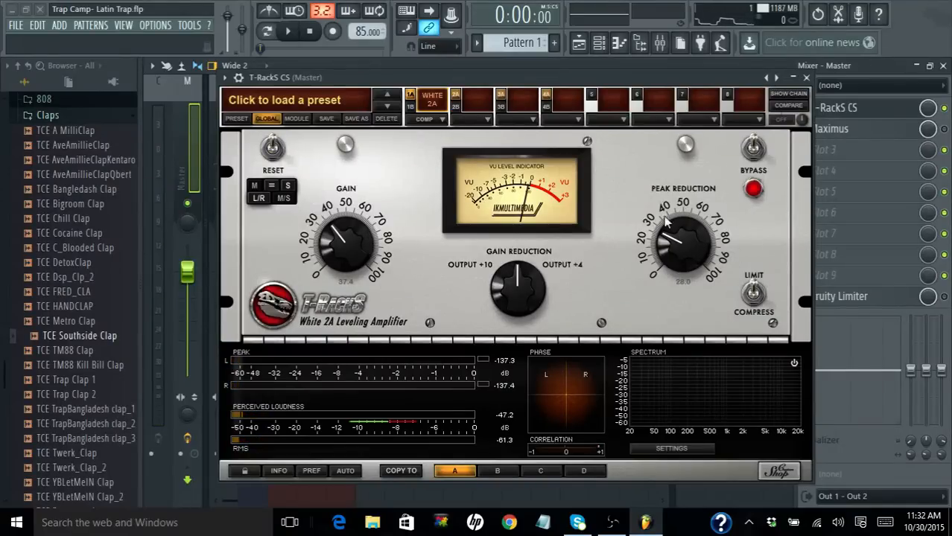
pyautogui.moveTo(667, 224); pyautogui.dragTo(667, 268)
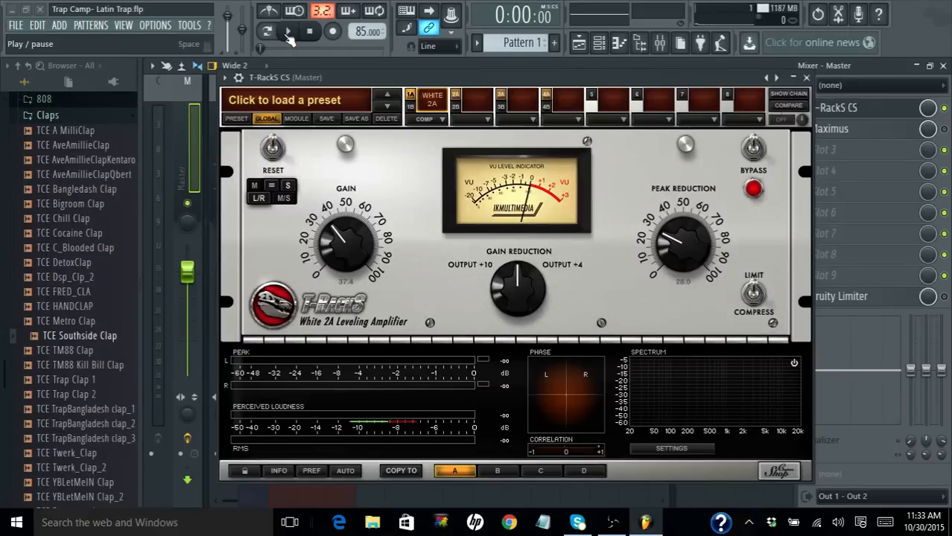
pyautogui.click(265, 31)
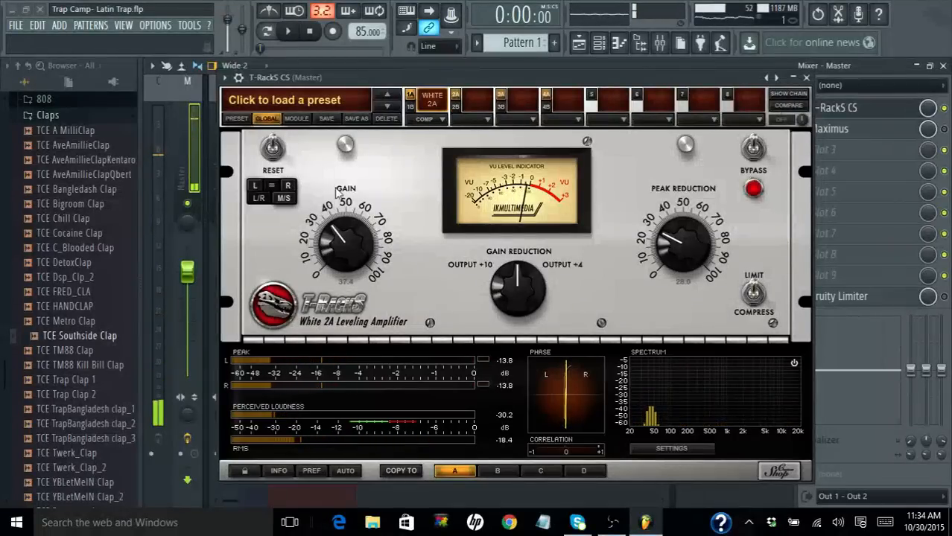
pyautogui.click(287, 31)
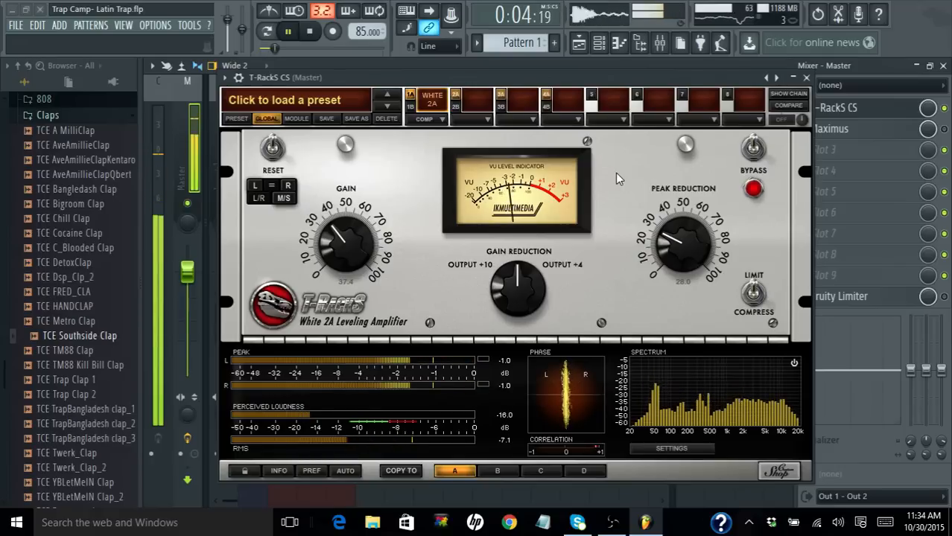
pyautogui.click(310, 31)
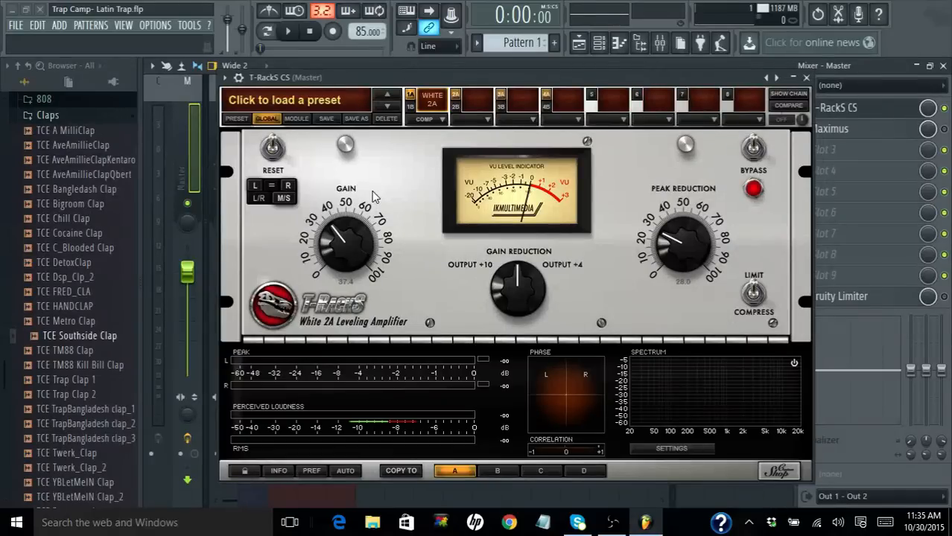
pyautogui.moveTo(313, 207)
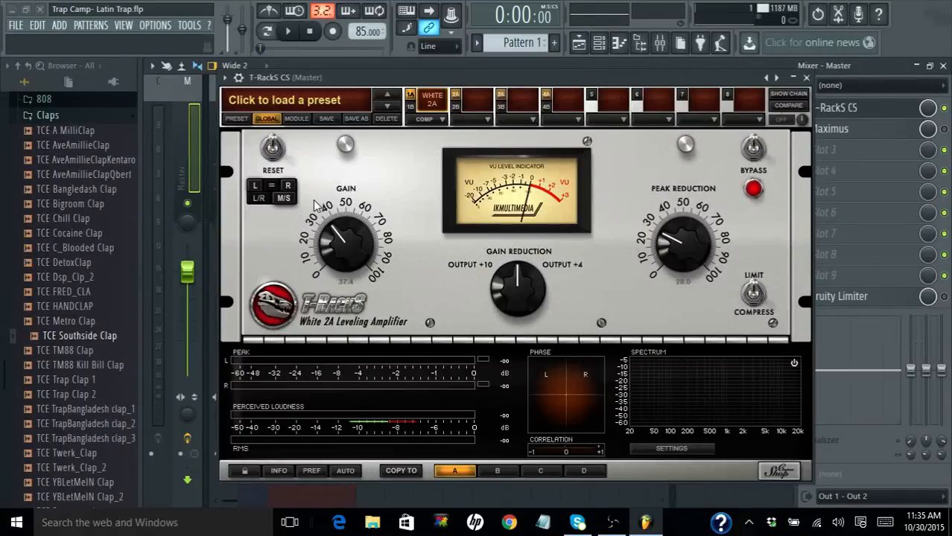
pyautogui.moveTo(304, 207)
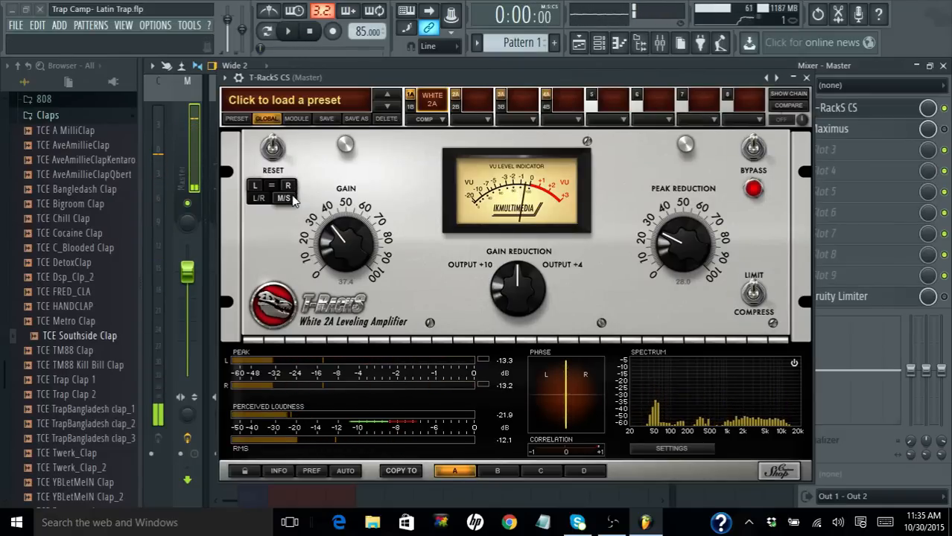
# - Set the White 2A back to M/S, test it with two short playbacks, and stop
pyautogui.click(258, 185)
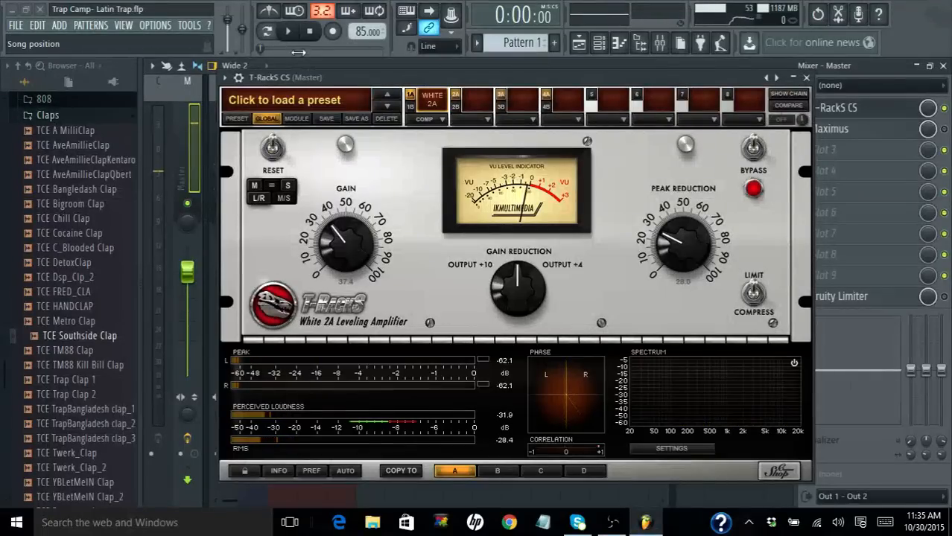
pyautogui.click(287, 32)
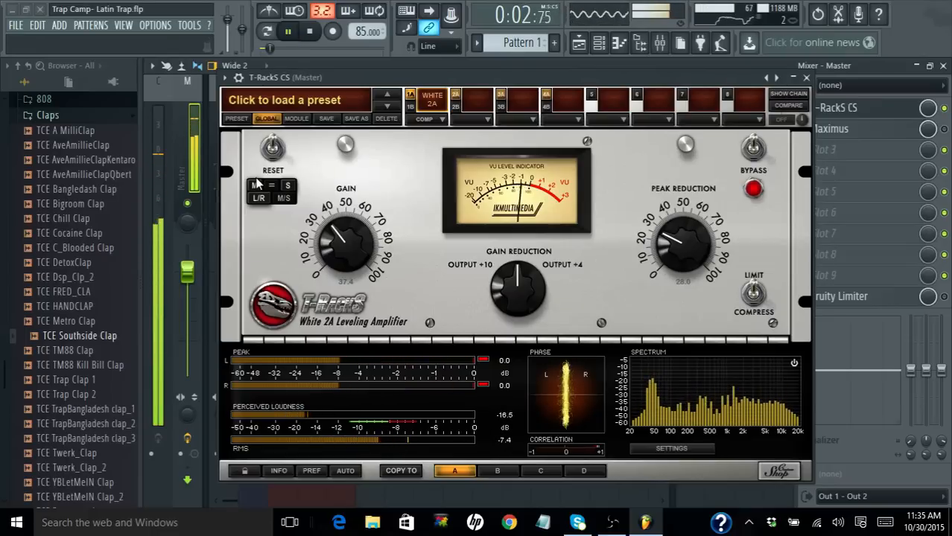
pyautogui.moveTo(345, 239); pyautogui.dragTo(350, 231)
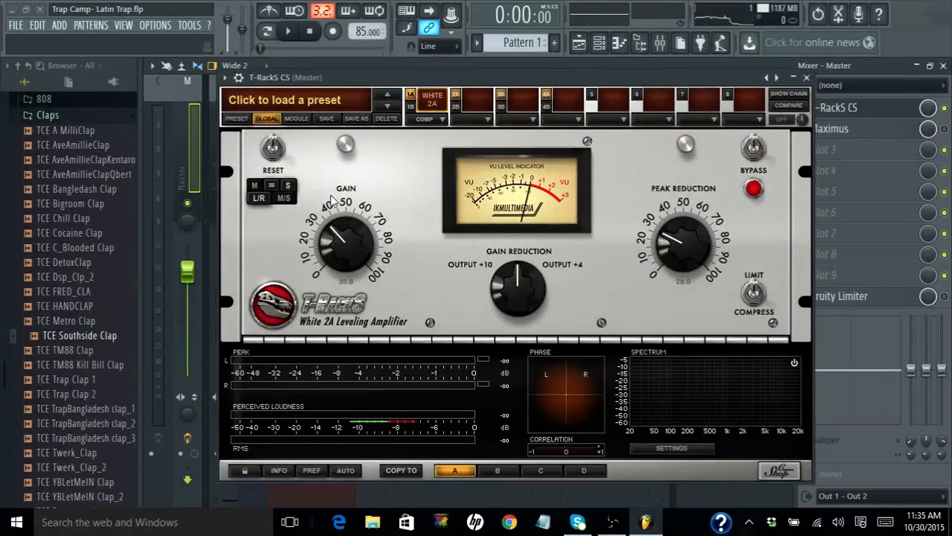
pyautogui.click(287, 32)
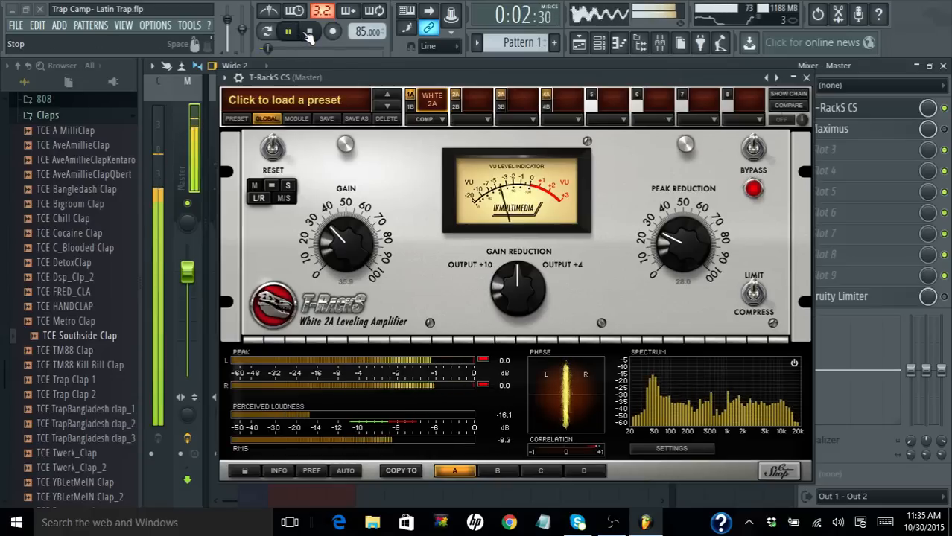
pyautogui.click(310, 31)
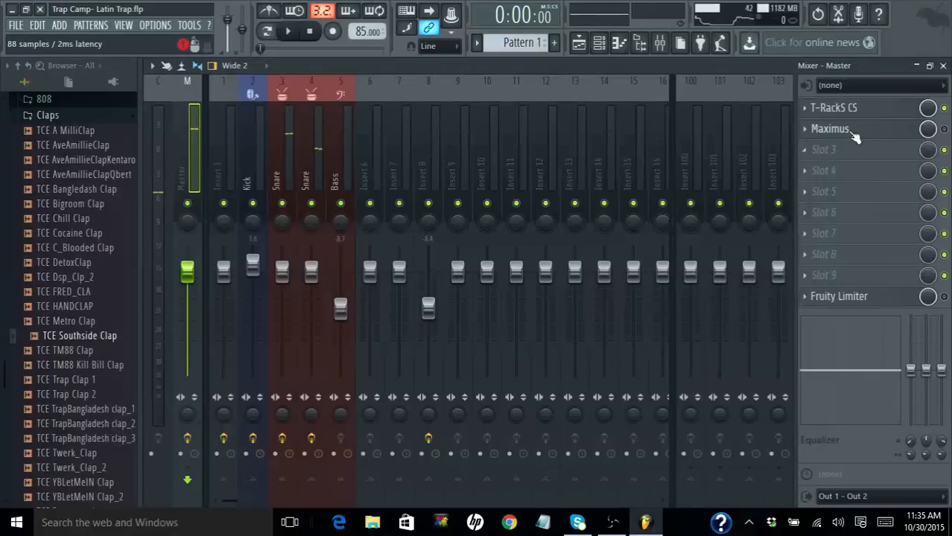
# - Open Fruity Maximus from the Master mixer slot and show its HIGH band
pyautogui.click(830, 128)
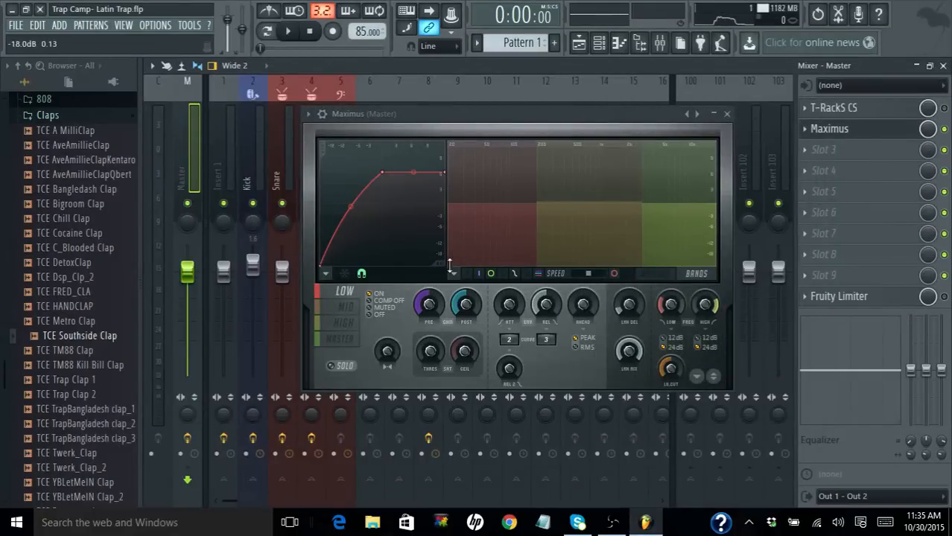
pyautogui.click(342, 322)
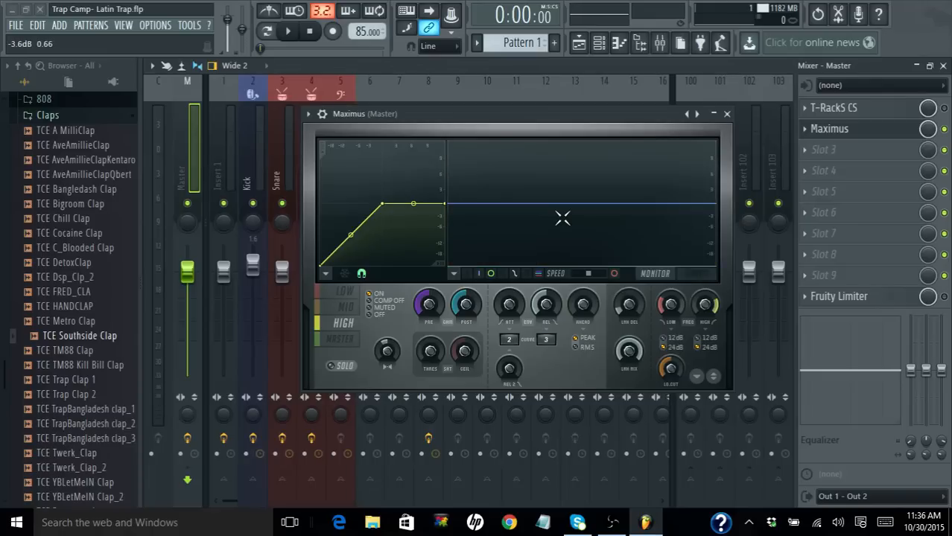
# - Switch Maximus to the MASTER band and play the beat through it
pyautogui.click(696, 274)
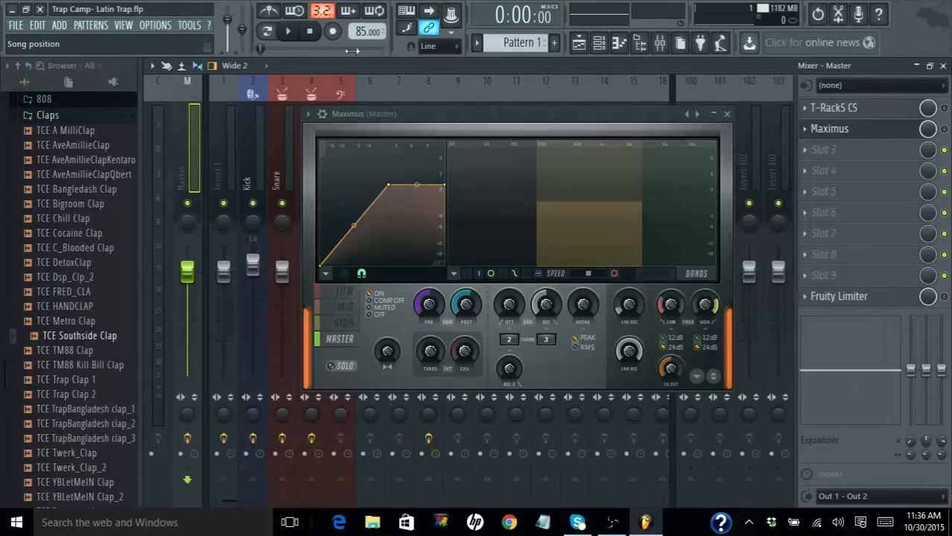
pyautogui.click(288, 31)
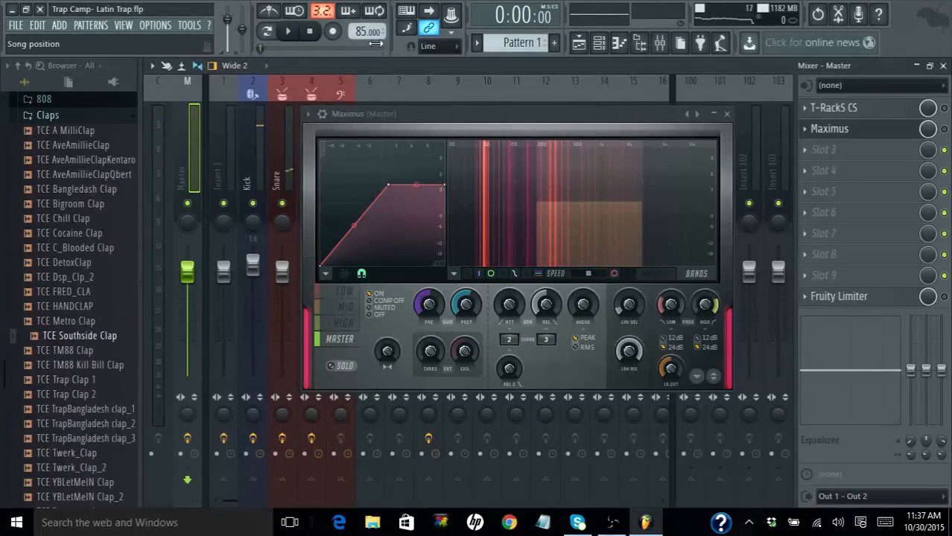
pyautogui.click(289, 32)
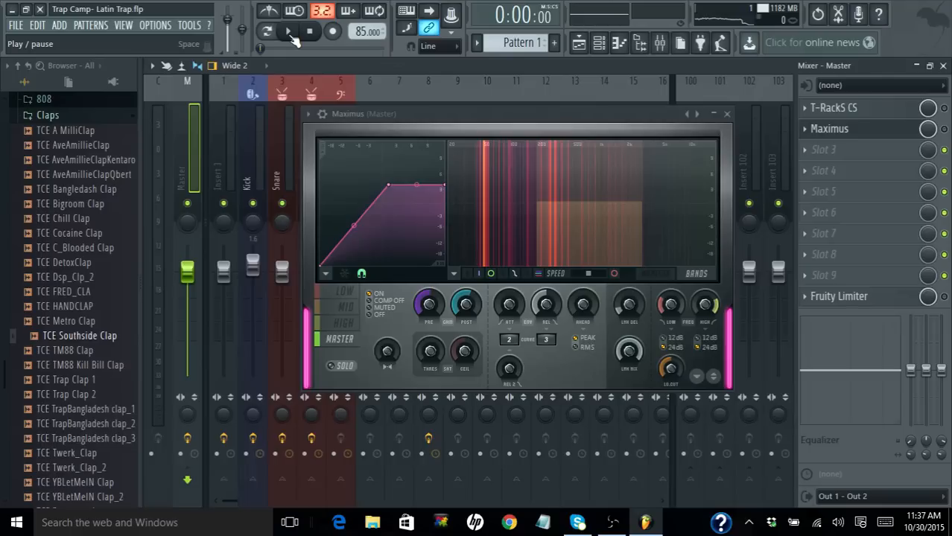
pyautogui.click(287, 31)
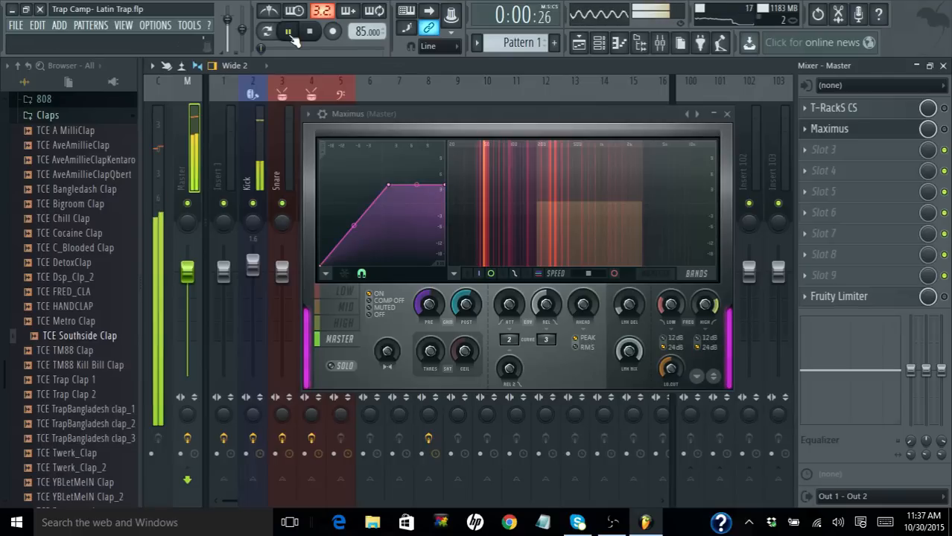
pyautogui.click(286, 31)
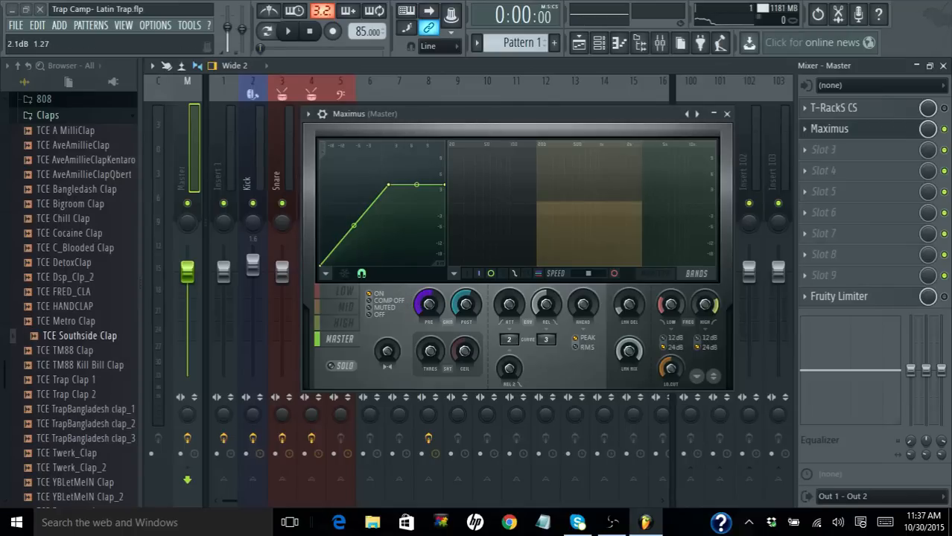
pyautogui.click(288, 32)
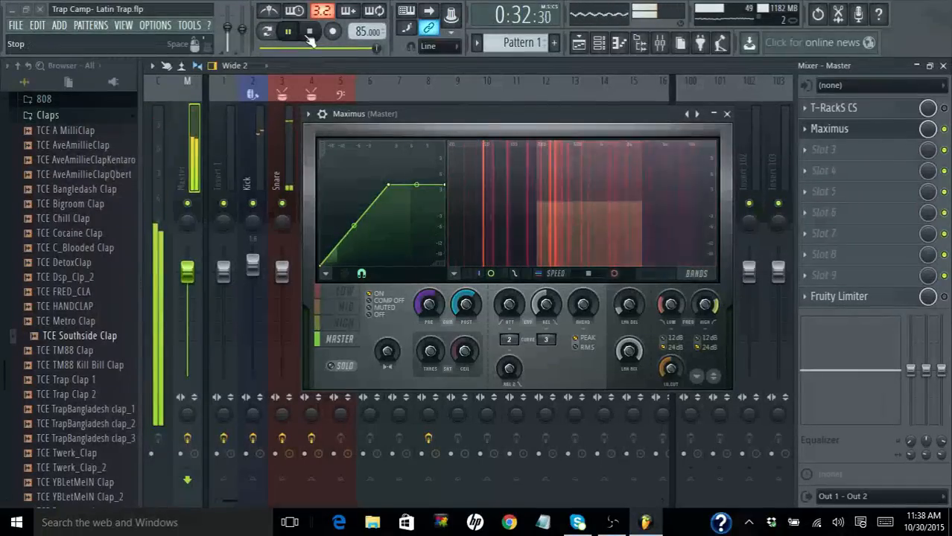
pyautogui.click(310, 29)
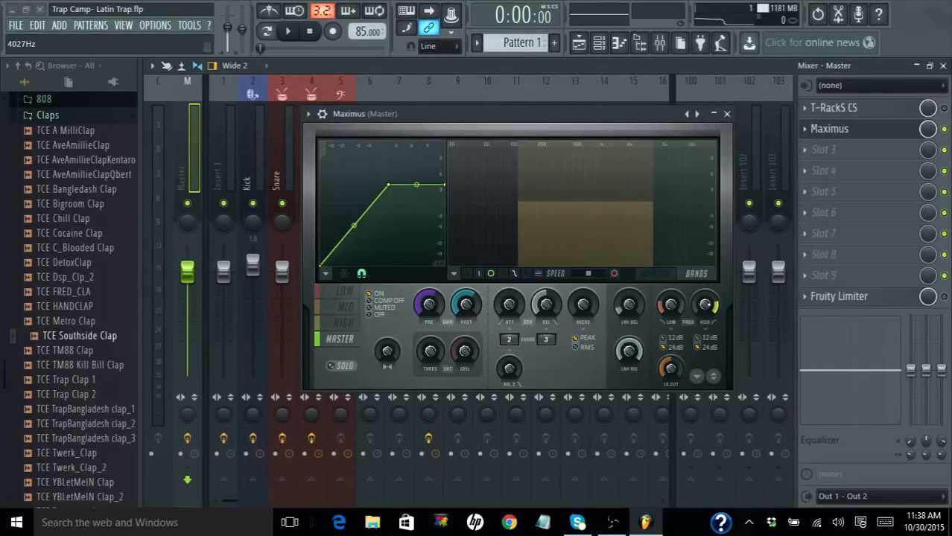
pyautogui.click(656, 274)
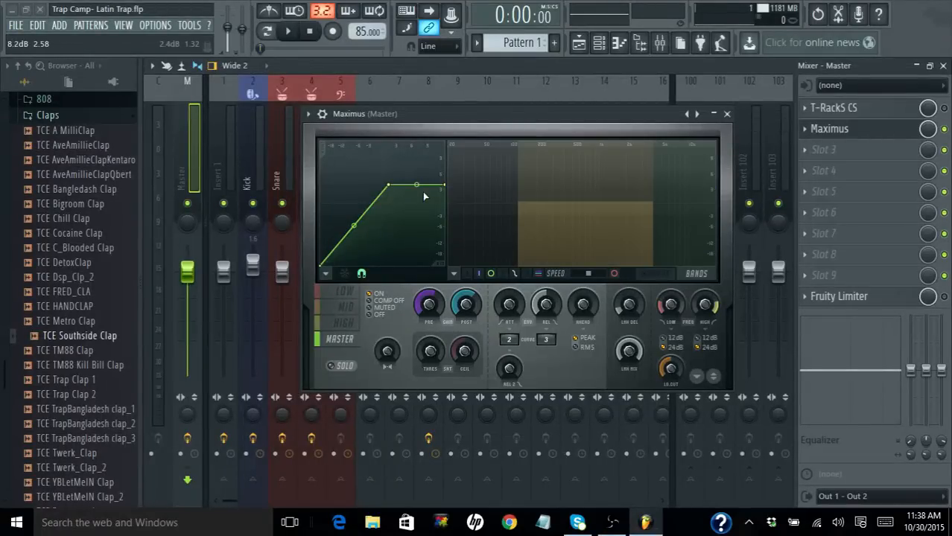
pyautogui.click(287, 32)
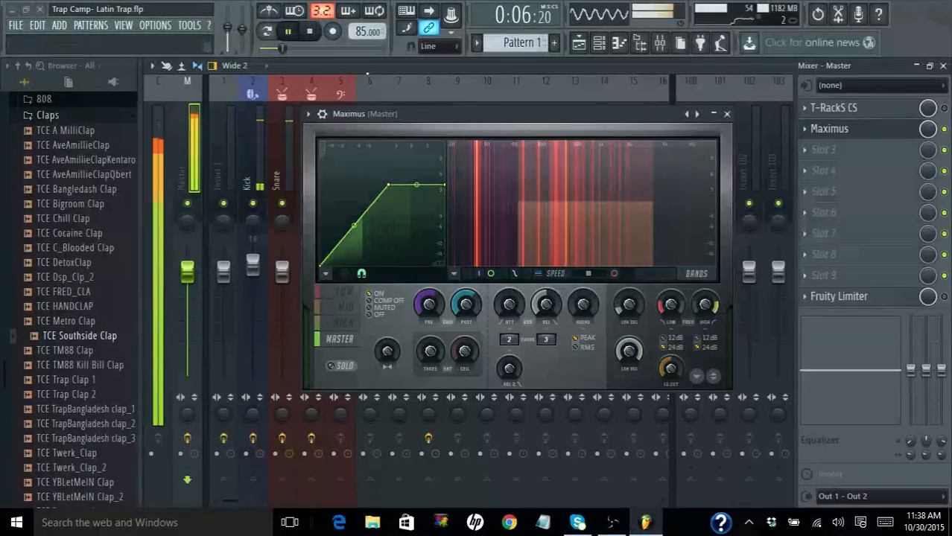
pyautogui.click(310, 31)
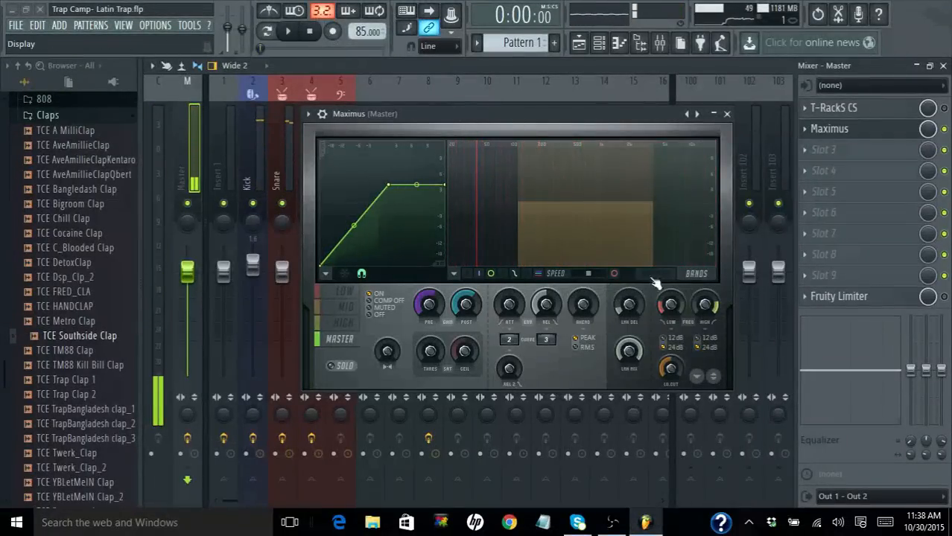
pyautogui.rightClick(671, 304)
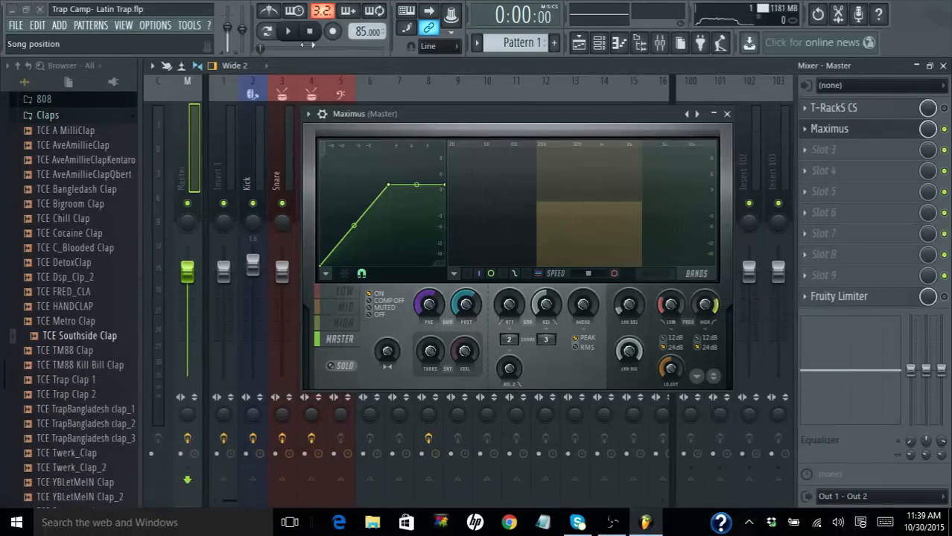
pyautogui.click(287, 32)
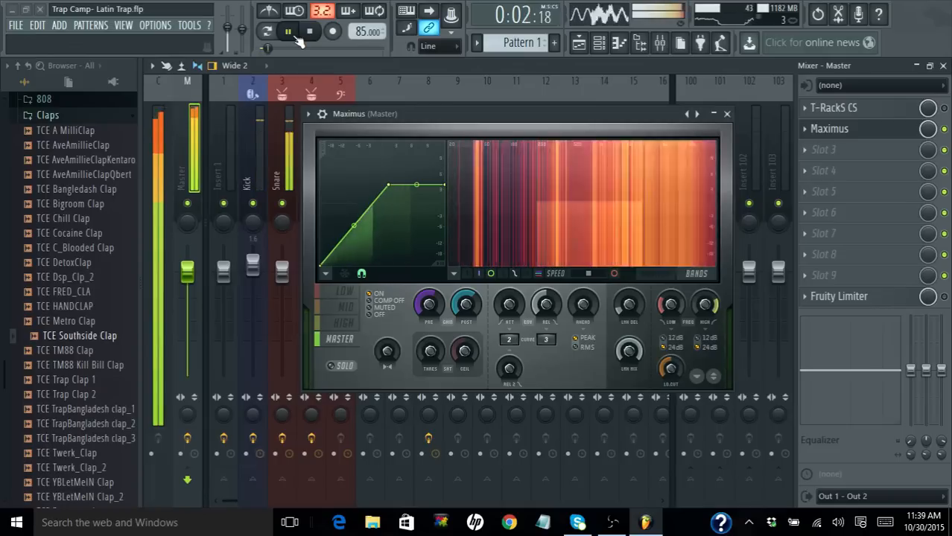
pyautogui.click(287, 30)
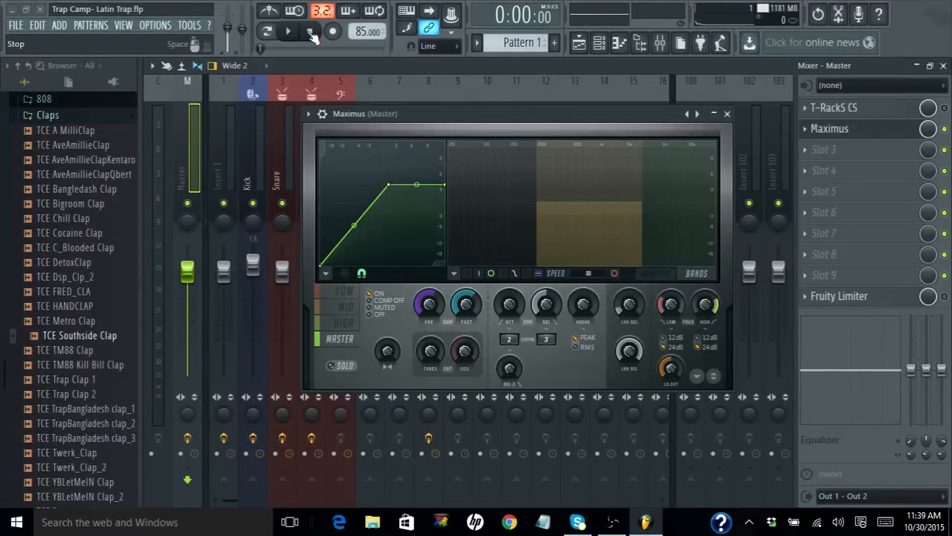
pyautogui.moveTo(693, 24)
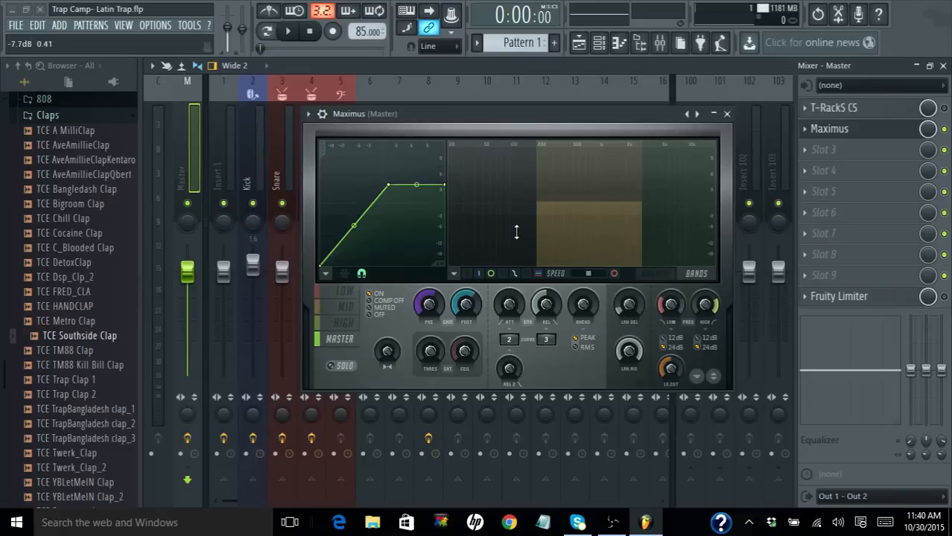
# - Adjust a Maximus knob, then play and stop the beat for a quick check
pyautogui.moveTo(517, 233); pyautogui.dragTo(498, 256)
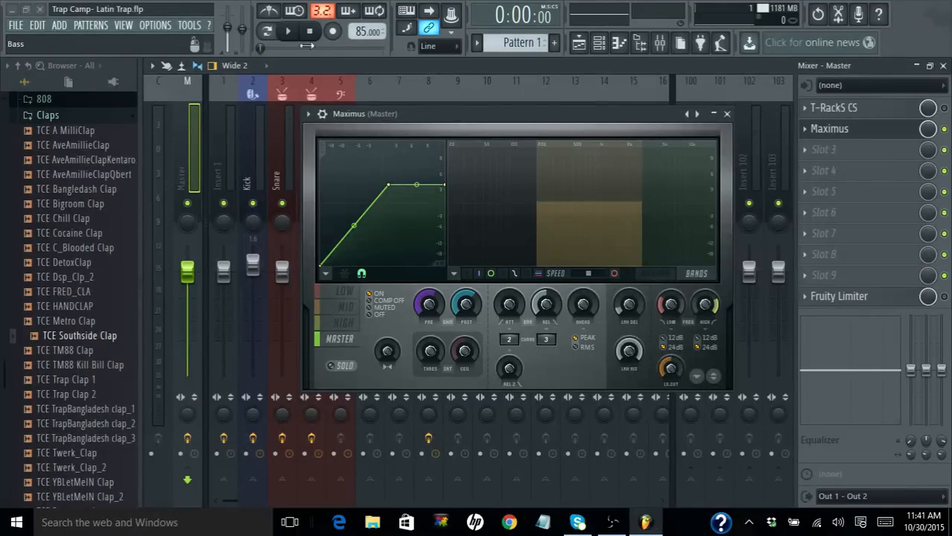
pyautogui.click(288, 31)
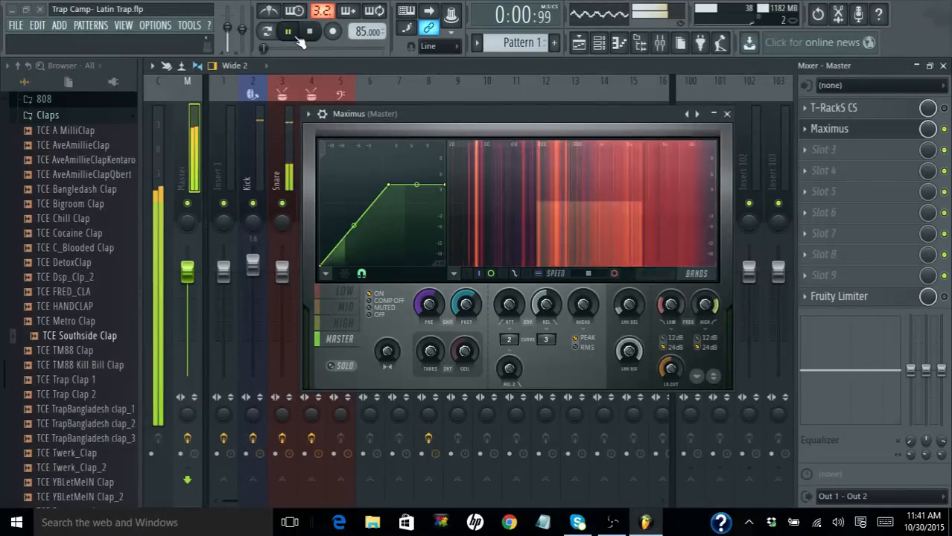
pyautogui.click(288, 31)
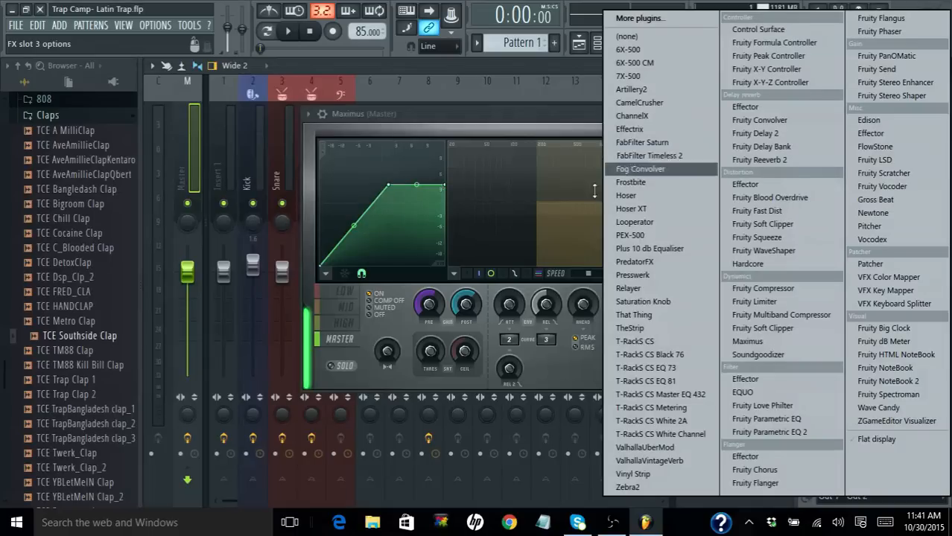
pyautogui.moveTo(650, 248)
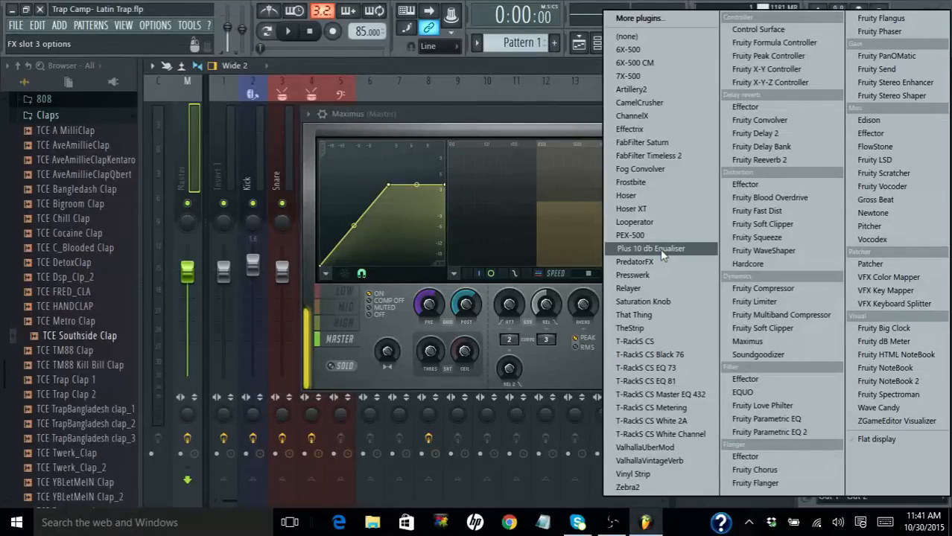
pyautogui.moveTo(659, 276)
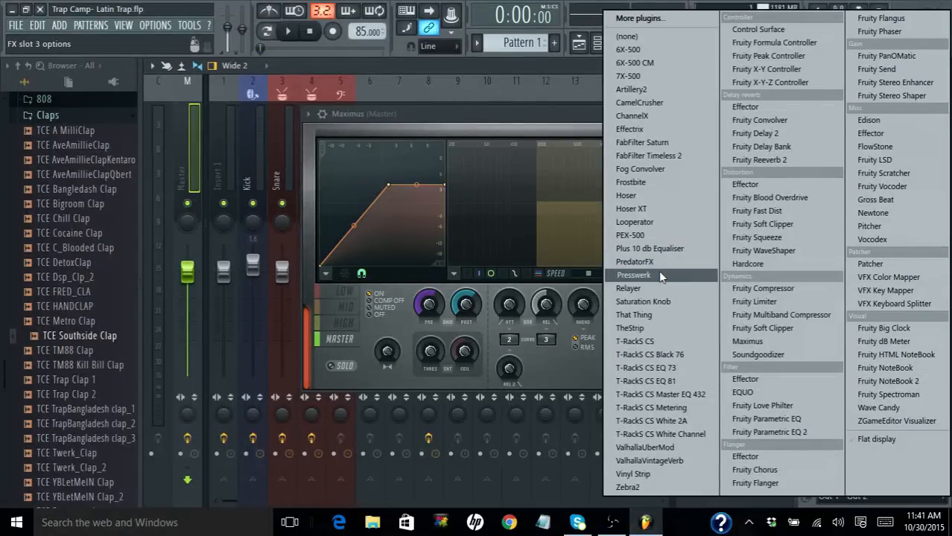
# - Load u-he Presswerk into the master's third effect slot, right after Maximus
pyautogui.click(634, 275)
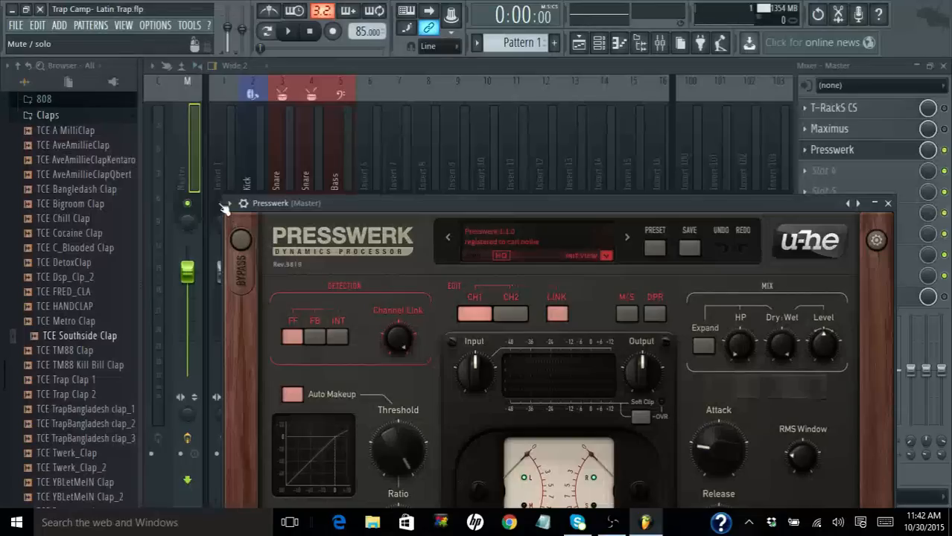
# - Detach the Presswerk window from the mixer so the whole compressor floats freely
pyautogui.click(229, 203)
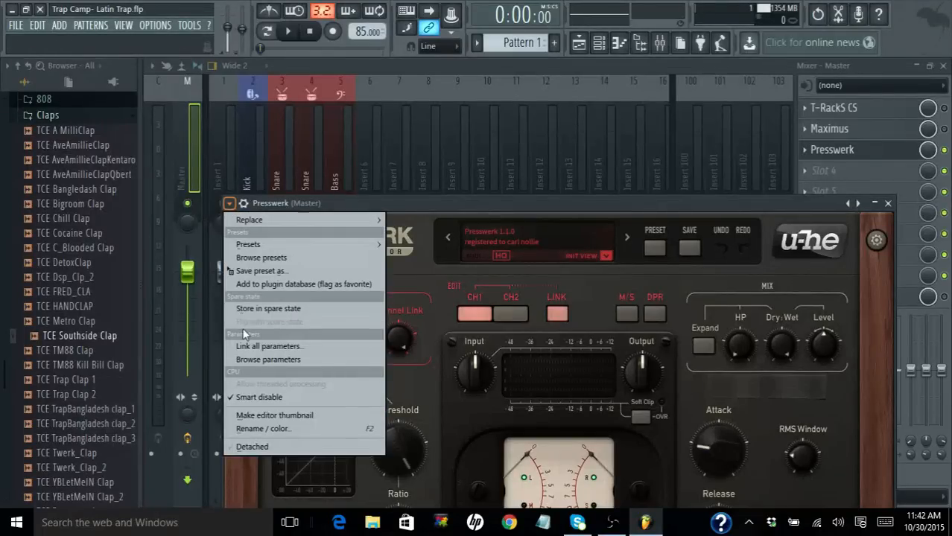
pyautogui.click(251, 447)
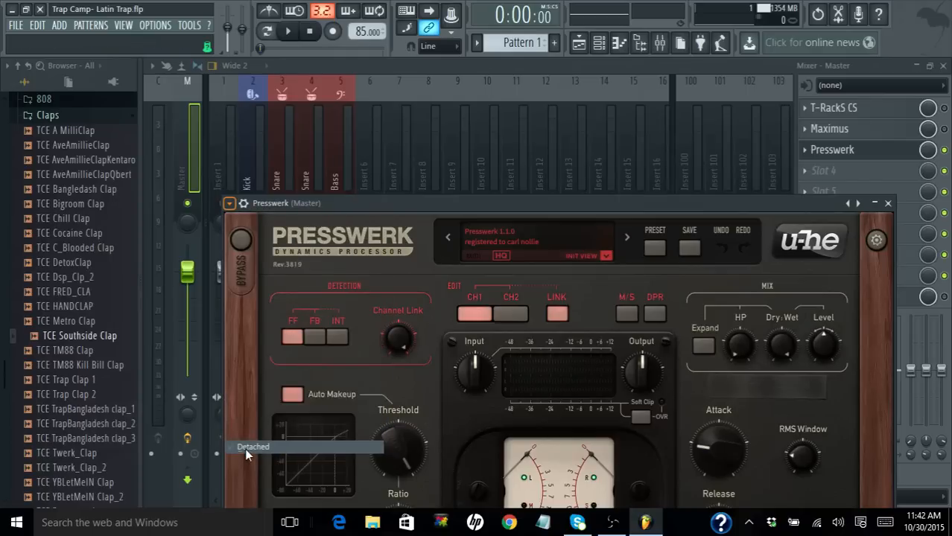
pyautogui.moveTo(454, 210)
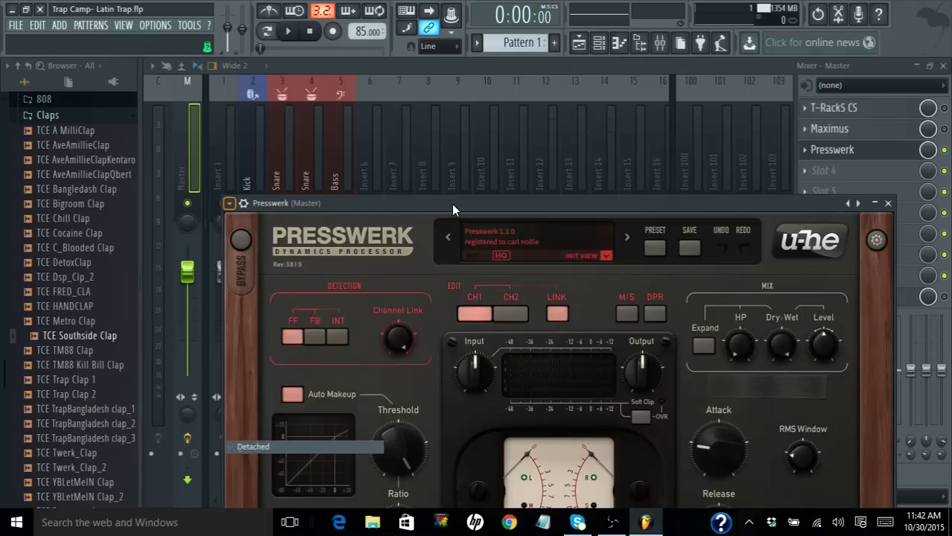
pyautogui.moveTo(438, 206)
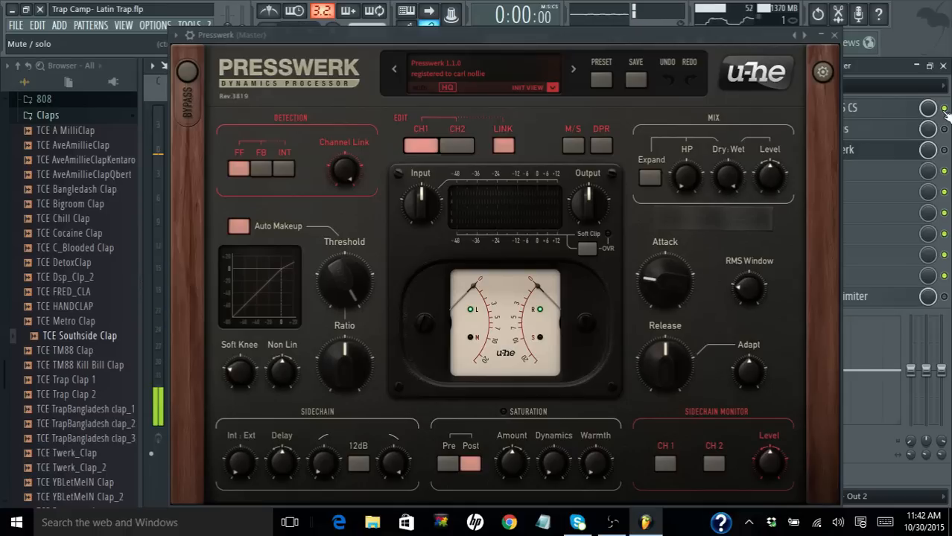
# - Start the beat playing through Presswerk and engage its M/S button
pyautogui.click(322, 10)
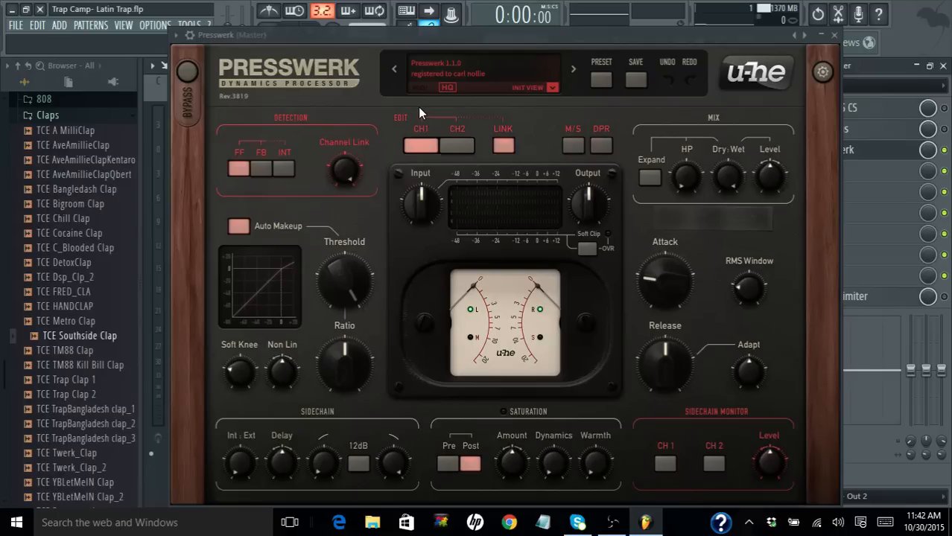
pyautogui.moveTo(578, 153)
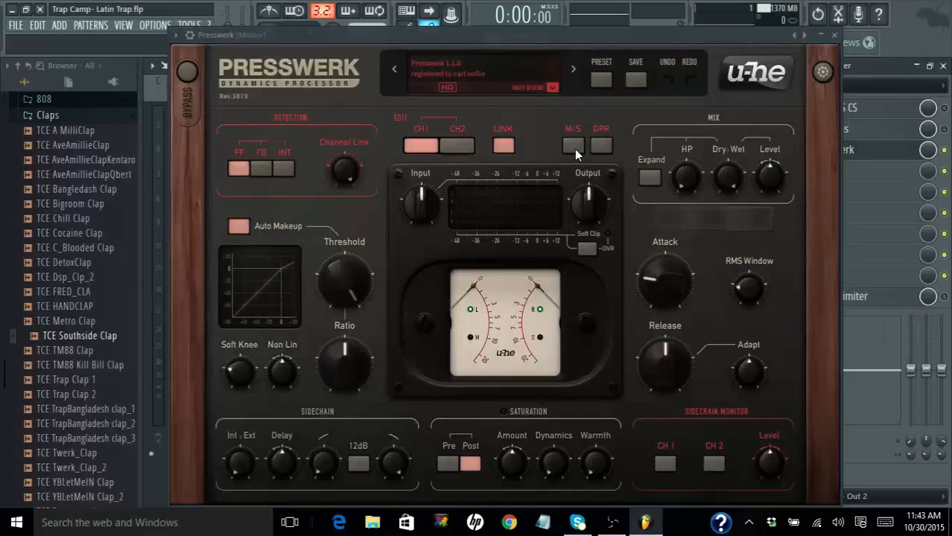
pyautogui.click(572, 146)
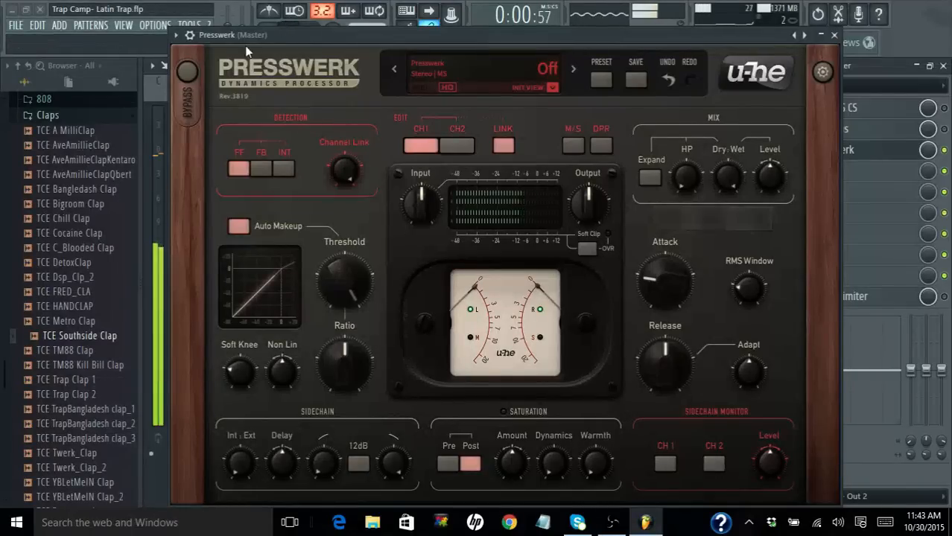
# - Compare Presswerk bypassed versus active, then bring its input gain down to 0 dB
pyautogui.click(187, 72)
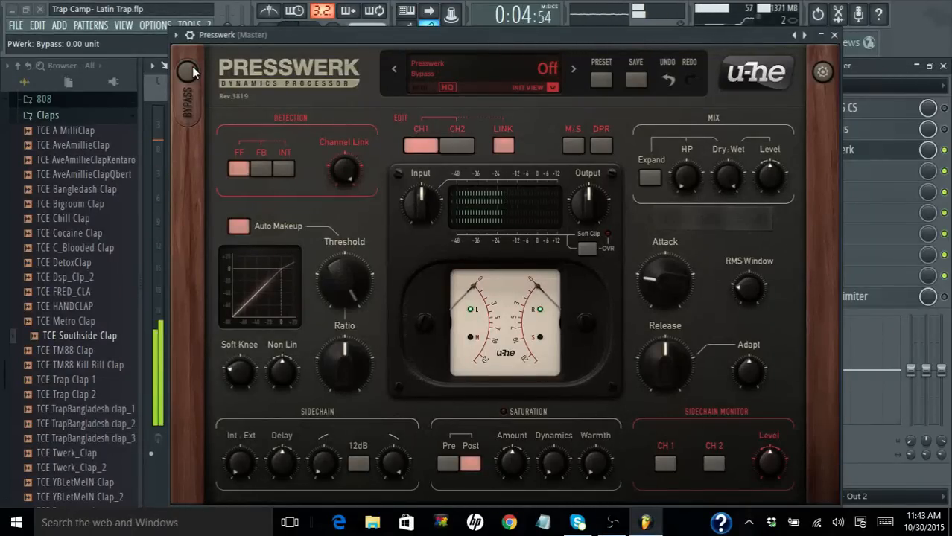
pyautogui.click(188, 71)
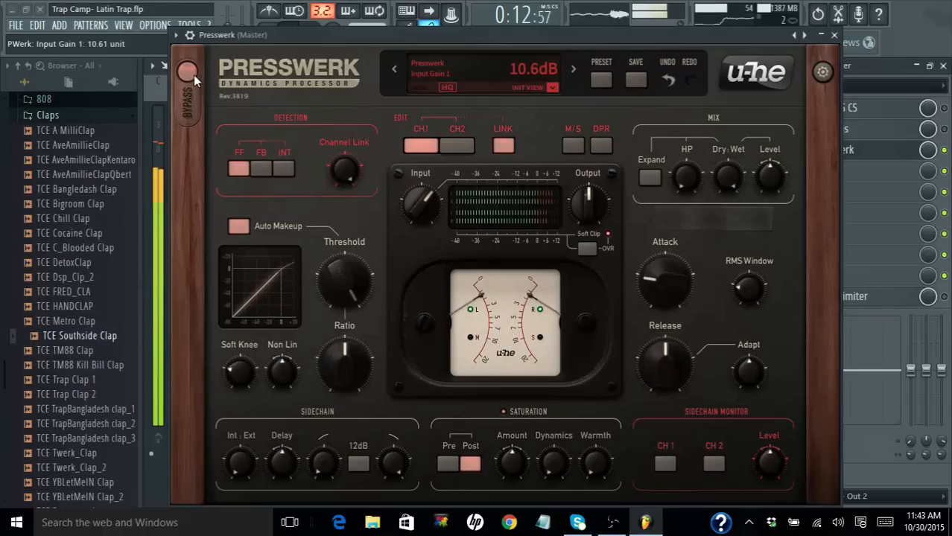
pyautogui.click(188, 71)
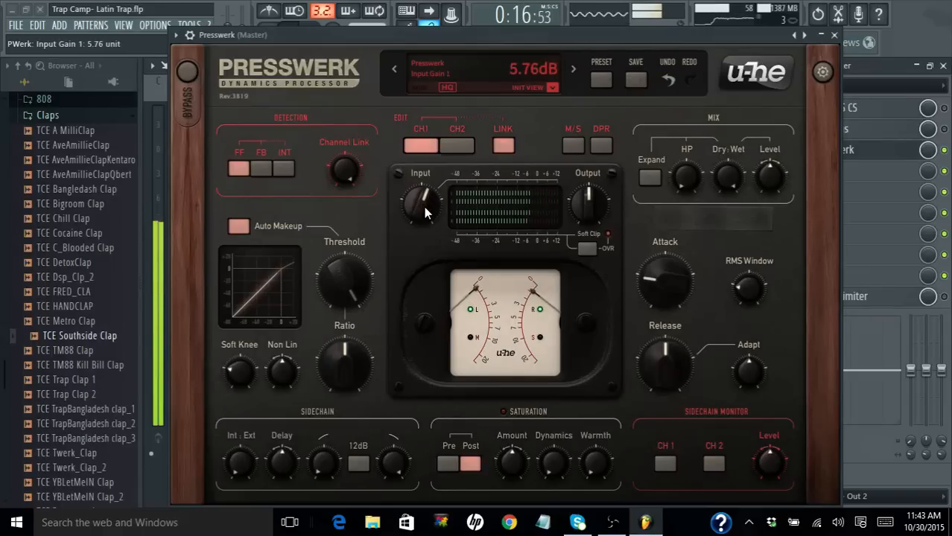
pyautogui.moveTo(423, 201); pyautogui.dragTo(423, 223)
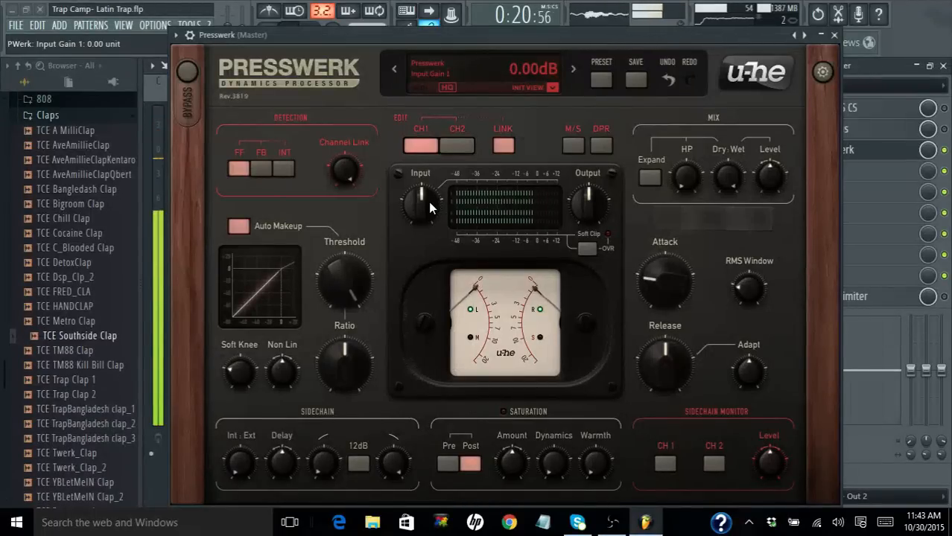
pyautogui.moveTo(420, 201); pyautogui.dragTo(429, 182)
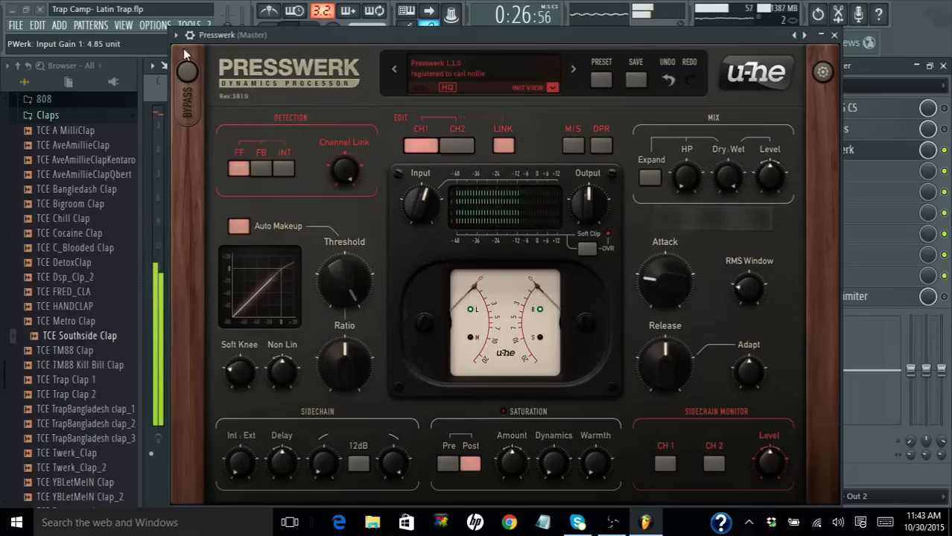
# - Toggle Presswerk's mid/side processing on and off while auditioning, then stop the beat
pyautogui.click(177, 34)
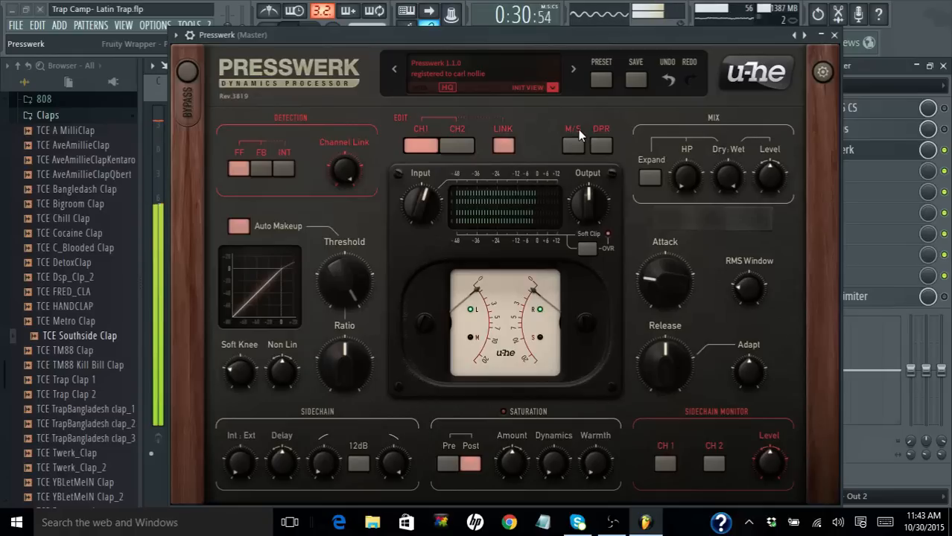
pyautogui.click(572, 146)
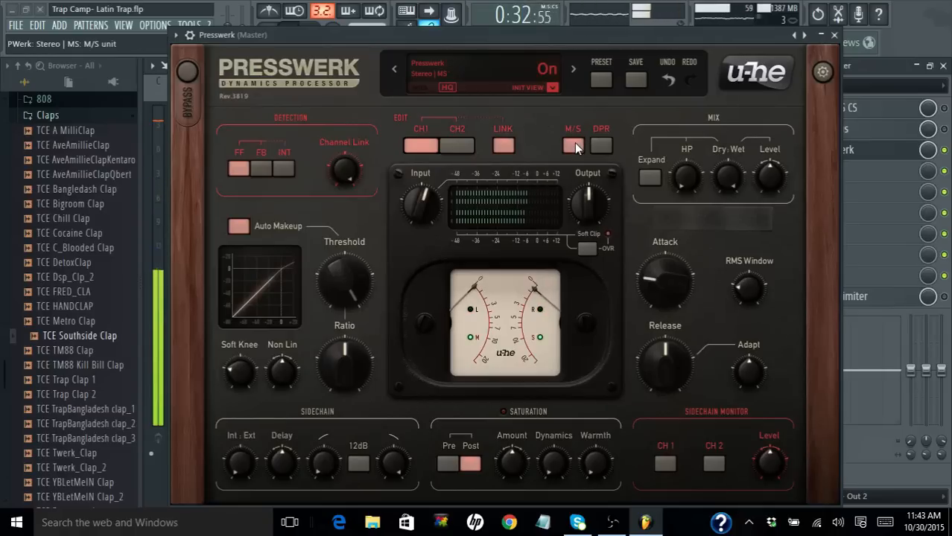
pyautogui.click(573, 146)
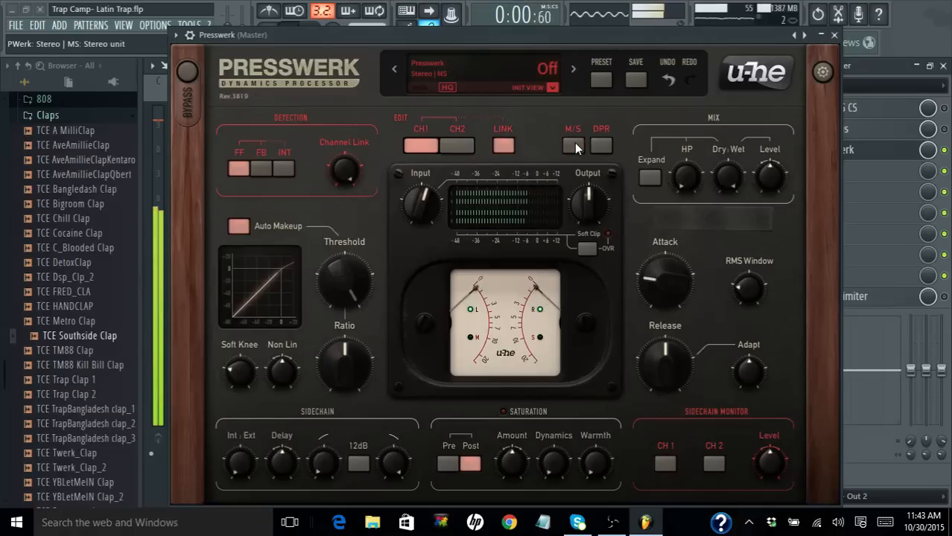
pyautogui.click(572, 146)
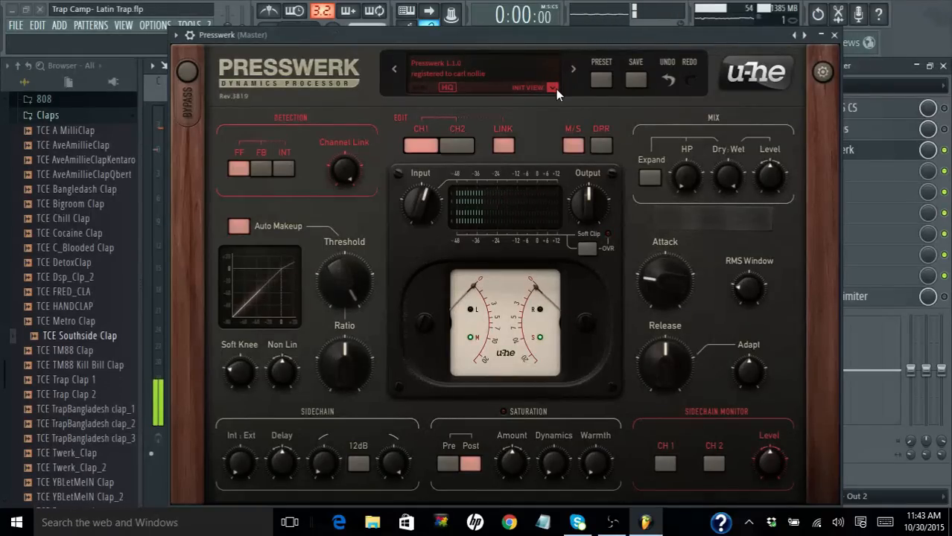
# - Switch Presswerk to the M/S Program Comp layout and raise the side input gain to about 18 dB
pyautogui.click(528, 87)
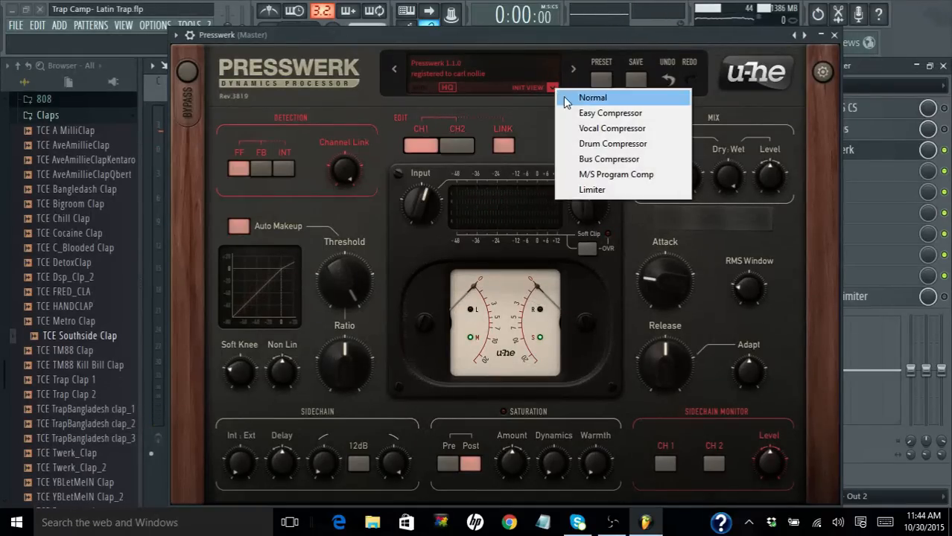
pyautogui.click(617, 172)
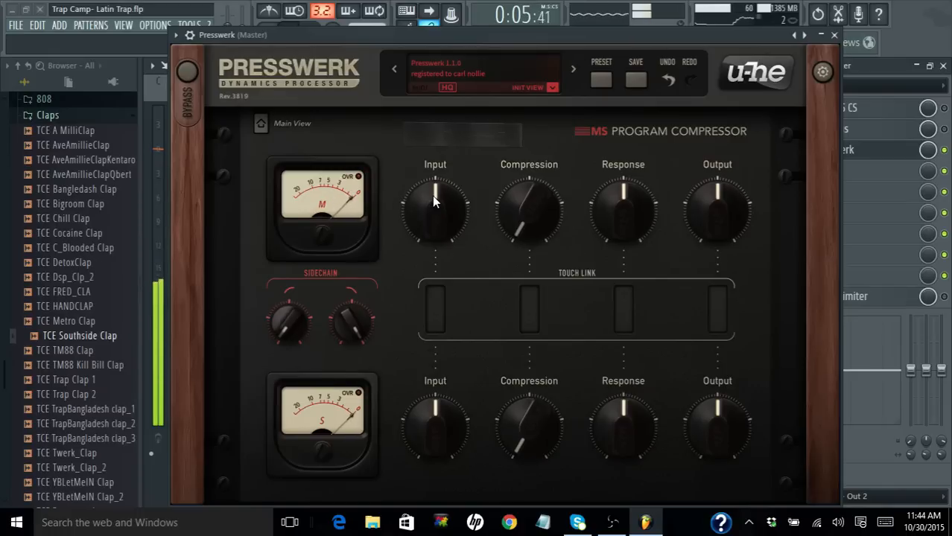
pyautogui.moveTo(435, 209); pyautogui.dragTo(429, 171)
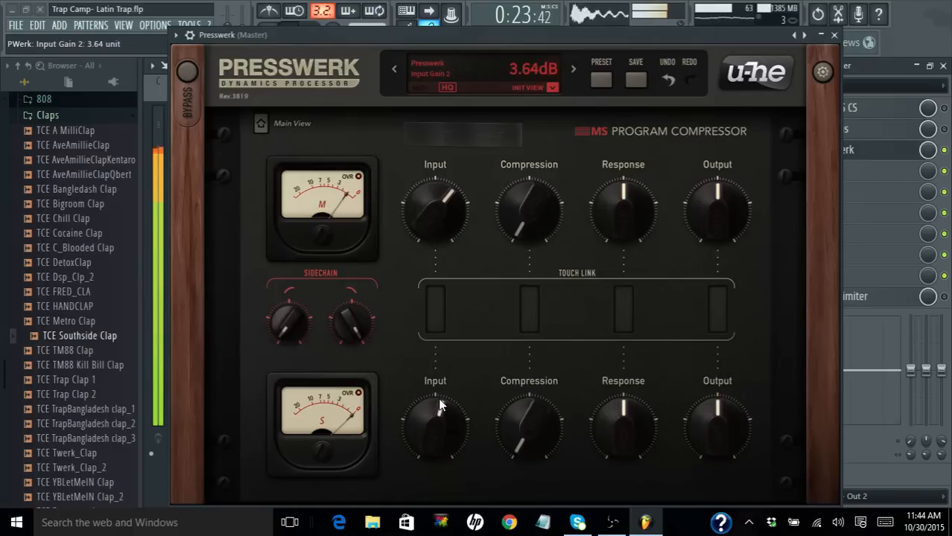
pyautogui.moveTo(435, 429); pyautogui.dragTo(447, 406)
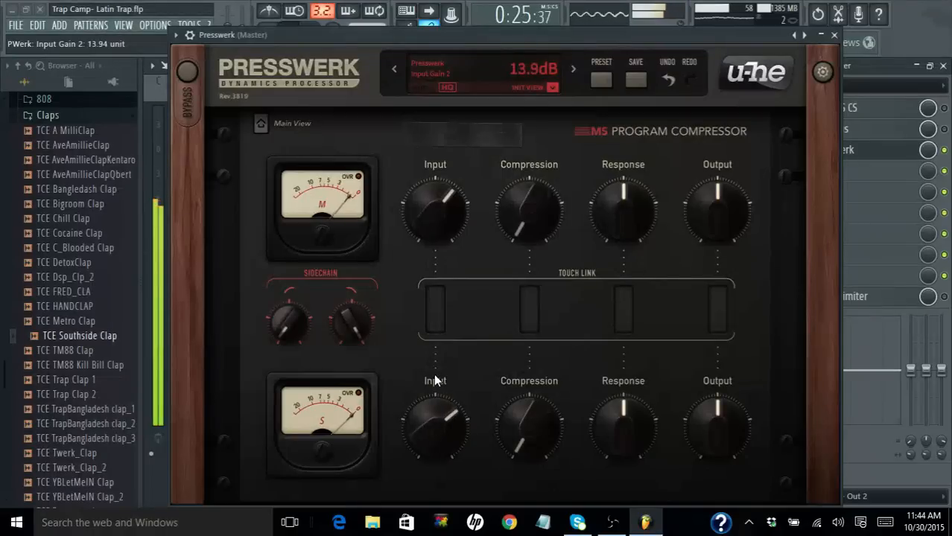
pyautogui.moveTo(435, 424); pyautogui.dragTo(435, 372)
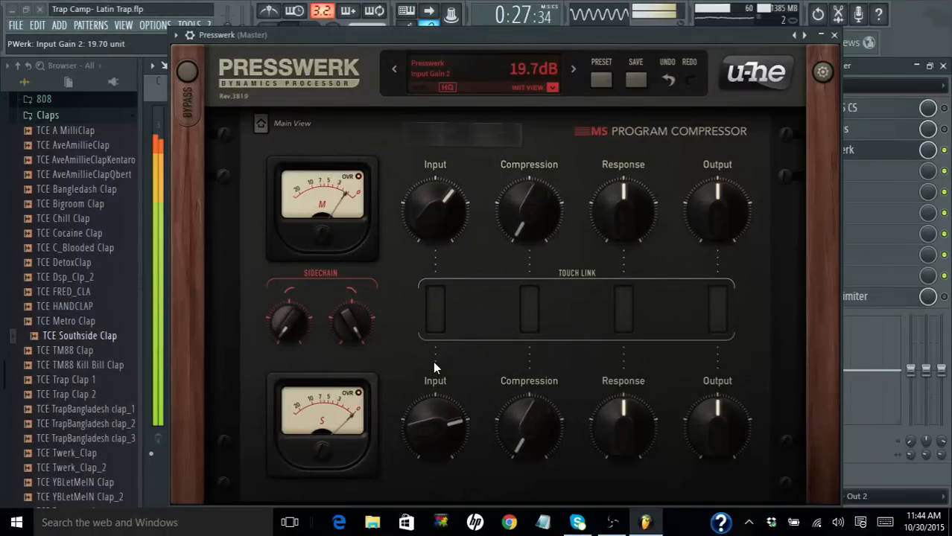
pyautogui.moveTo(435, 216); pyautogui.dragTo(435, 202)
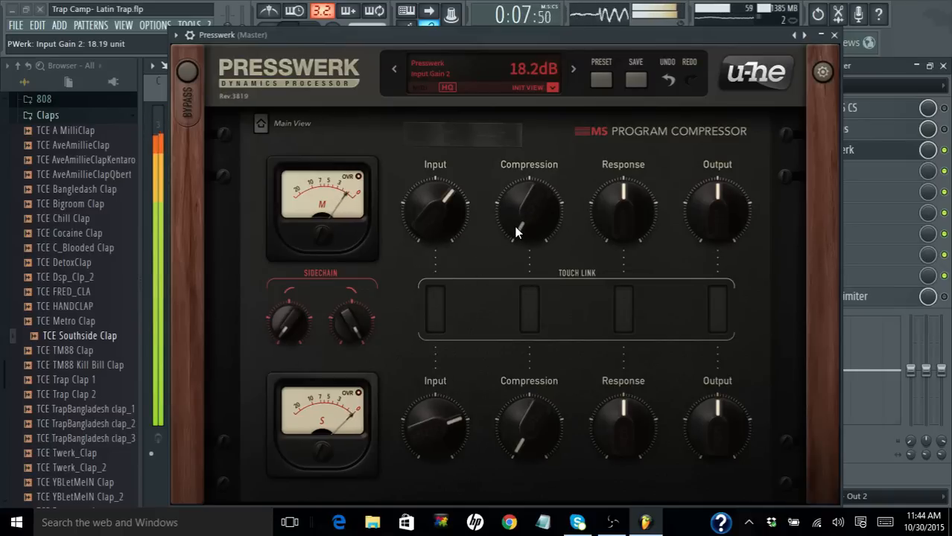
# - Turn the mid channel compression down to 0%
pyautogui.moveTo(528, 209); pyautogui.dragTo(519, 224)
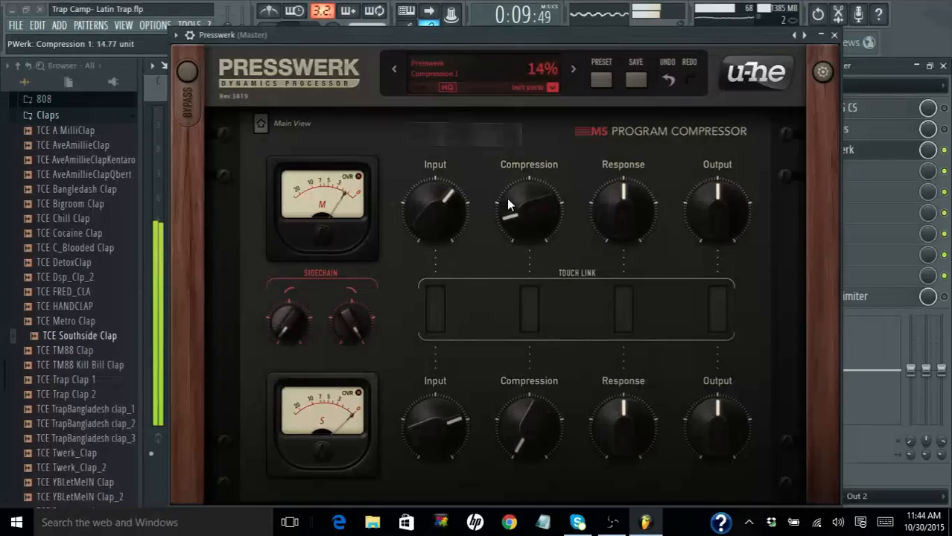
pyautogui.moveTo(529, 209); pyautogui.dragTo(522, 238)
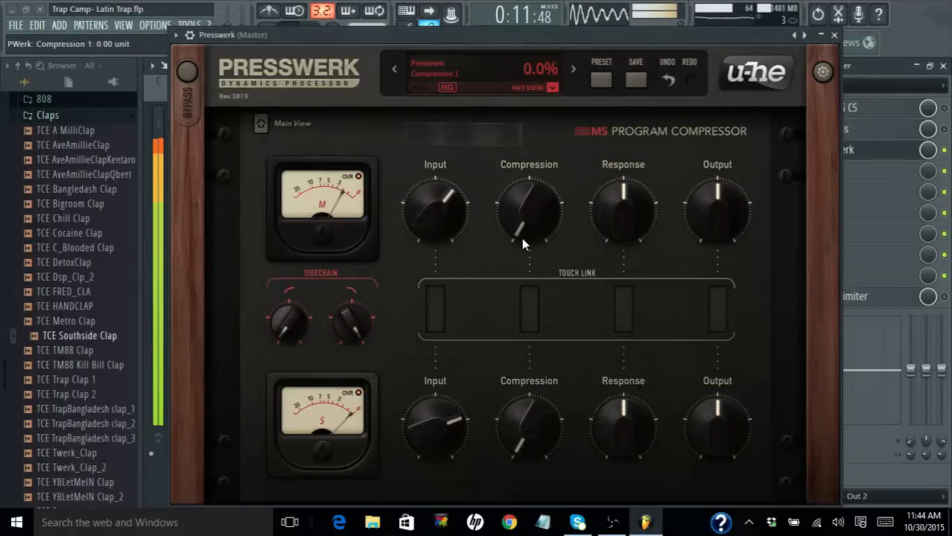
pyautogui.moveTo(528, 425); pyautogui.dragTo(529, 406)
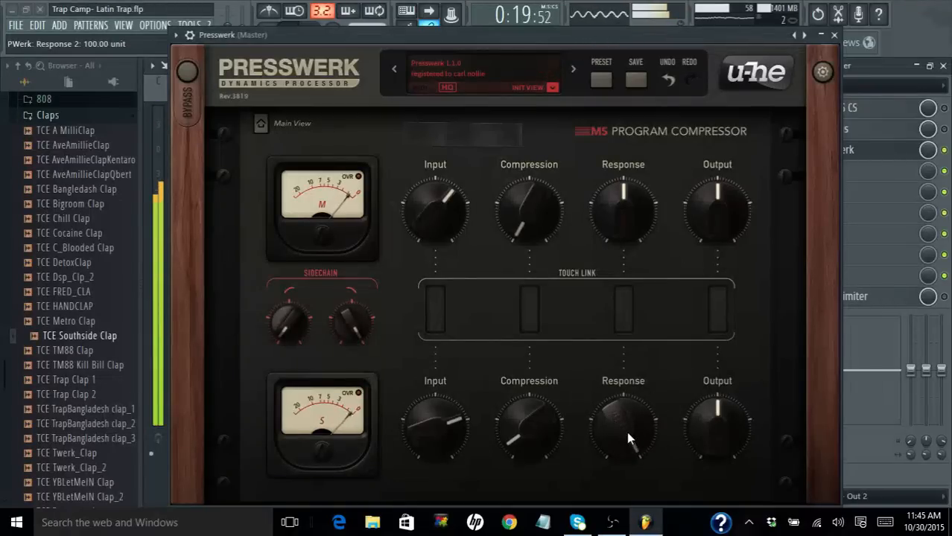
# - Set the side-channel response to about 44% and side compression to roughly 8%
pyautogui.moveTo(623, 429); pyautogui.dragTo(647, 447)
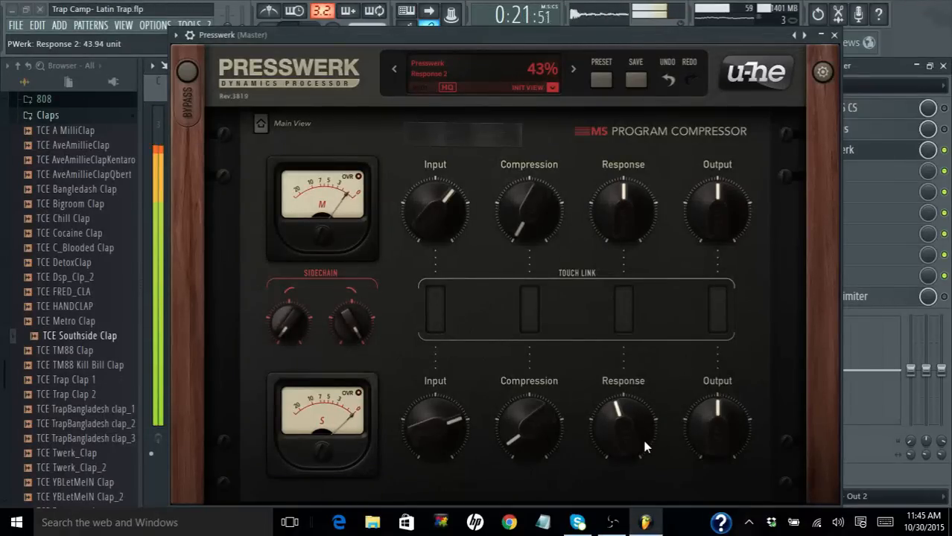
pyautogui.moveTo(623, 425); pyautogui.dragTo(611, 447)
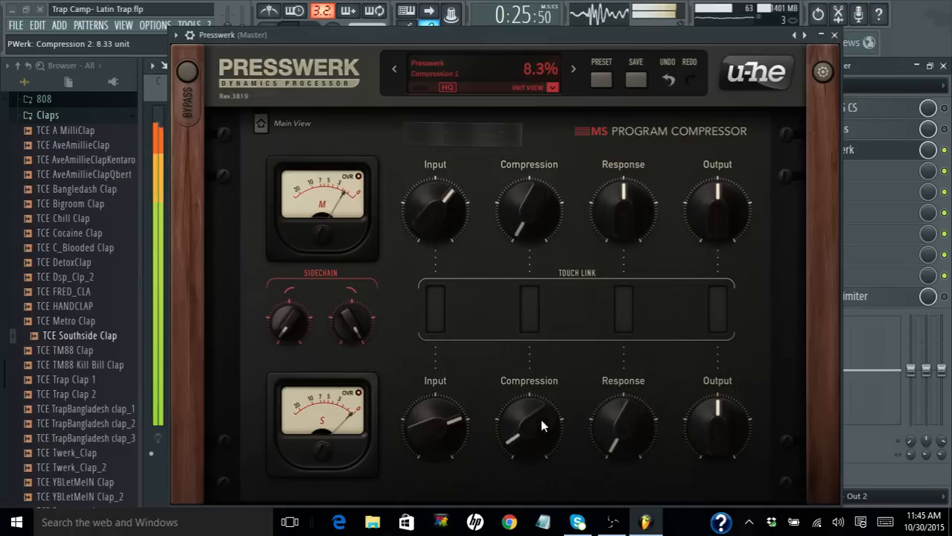
pyautogui.moveTo(528, 429); pyautogui.dragTo(544, 380)
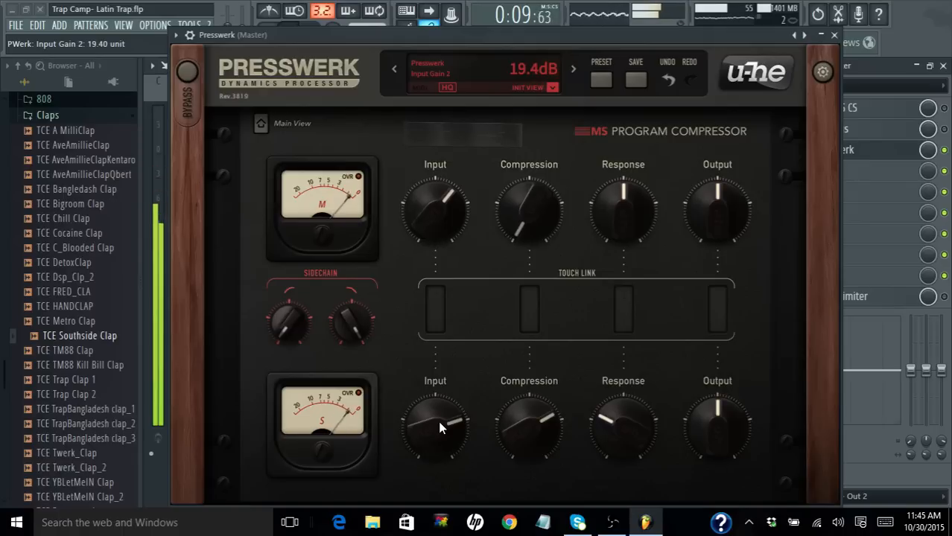
# - Settle the side input gain near 19.7 dB, then bypass and re-enable Presswerk to compare
pyautogui.moveTo(435, 429); pyautogui.dragTo(435, 417)
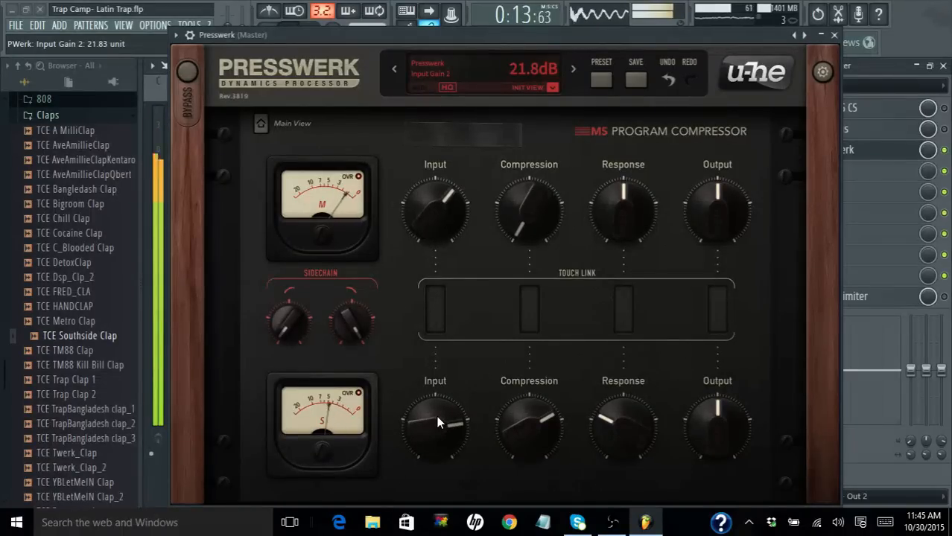
pyautogui.moveTo(435, 424); pyautogui.dragTo(435, 435)
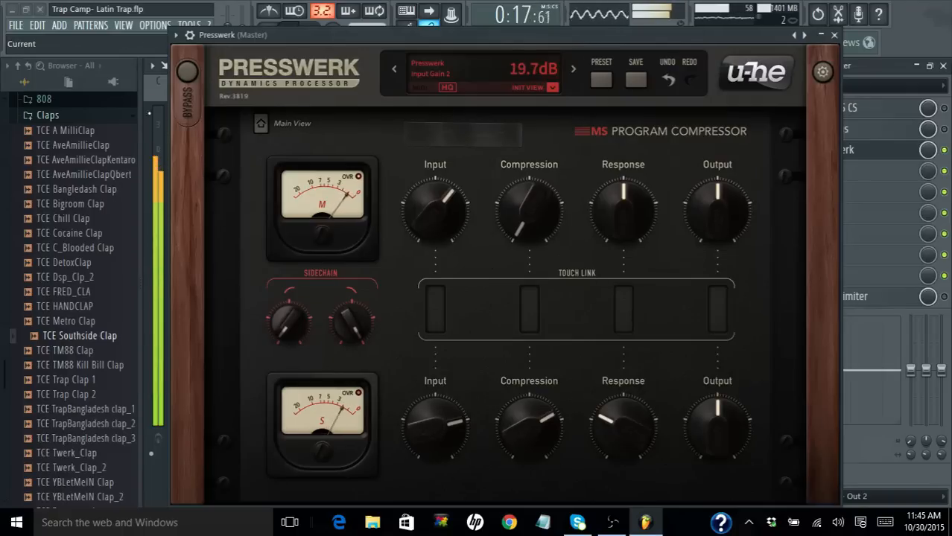
pyautogui.click(188, 74)
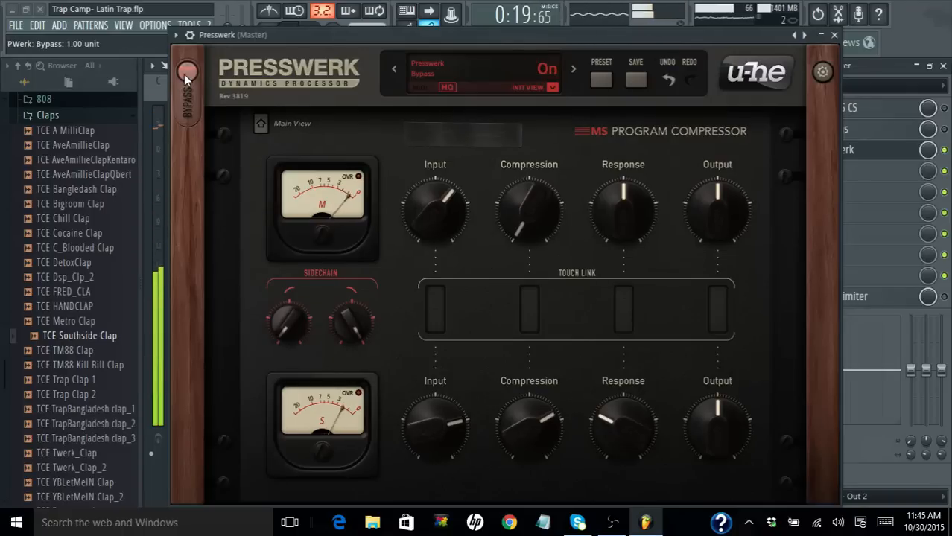
pyautogui.click(188, 73)
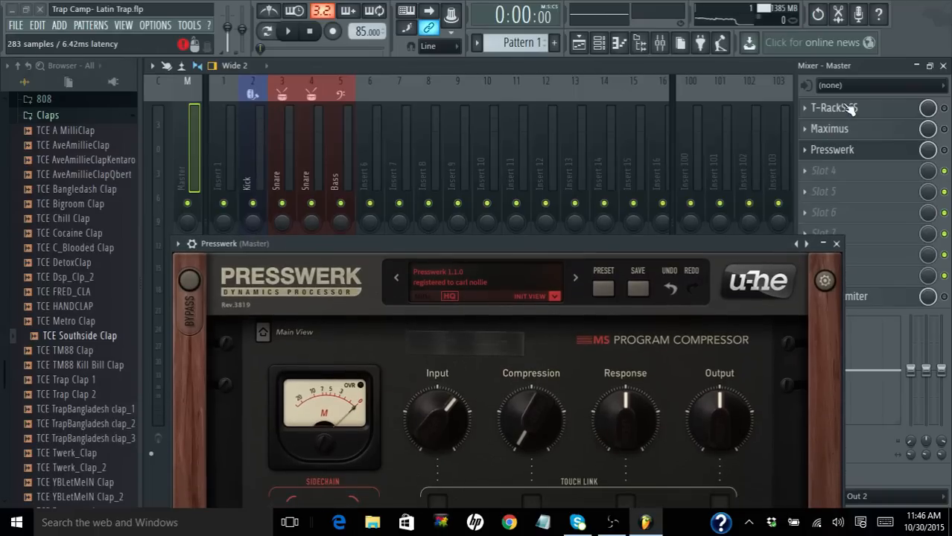
# - Reopen the T-RackS White 2A on the master and run a playback pass through it
pyautogui.click(834, 107)
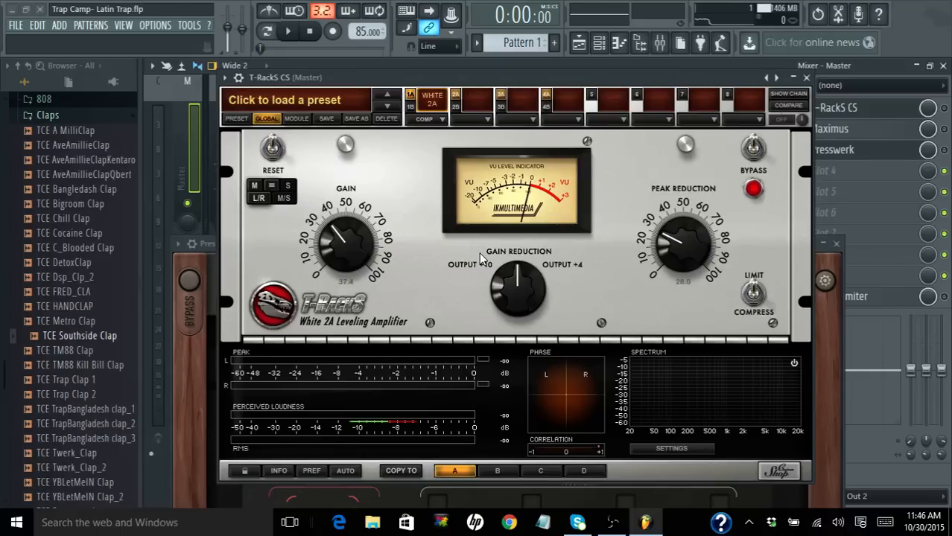
pyautogui.moveTo(702, 254)
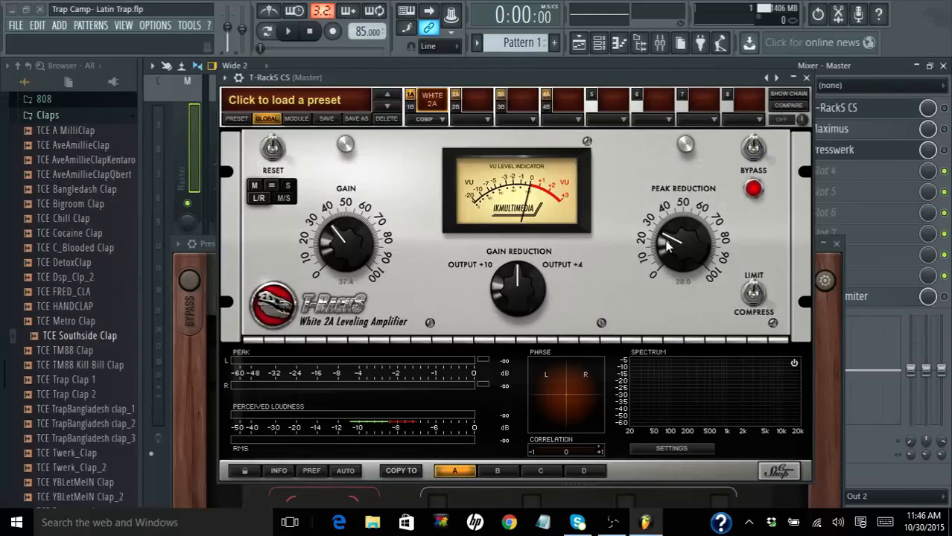
pyautogui.moveTo(447, 247)
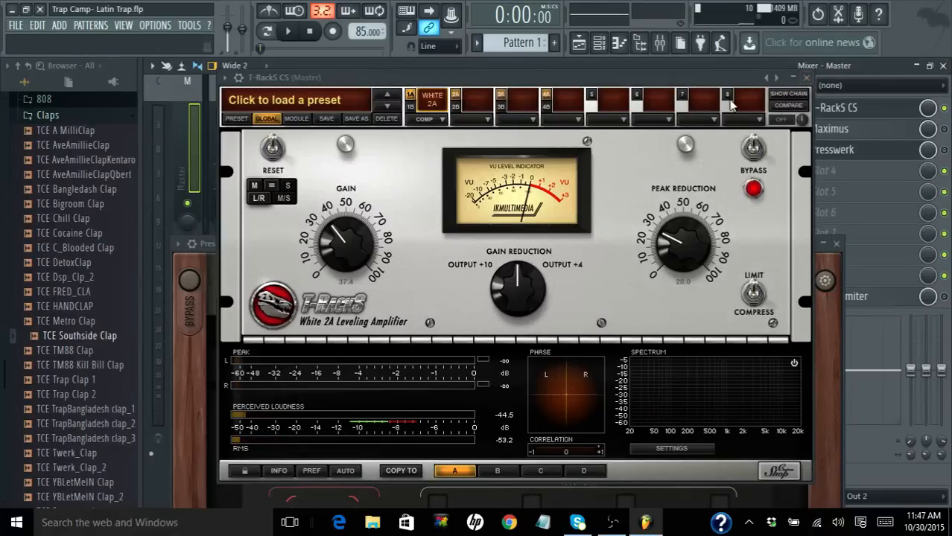
pyautogui.click(288, 32)
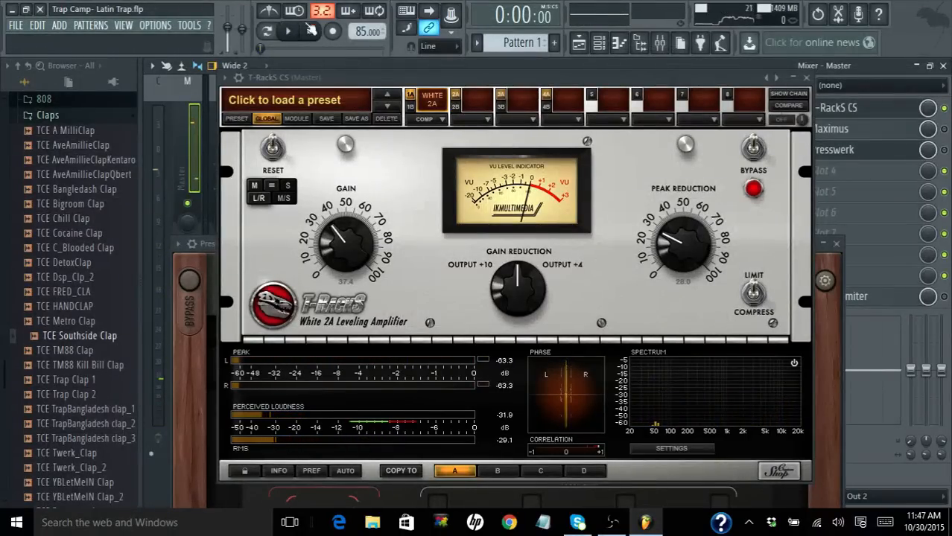
pyautogui.click(287, 29)
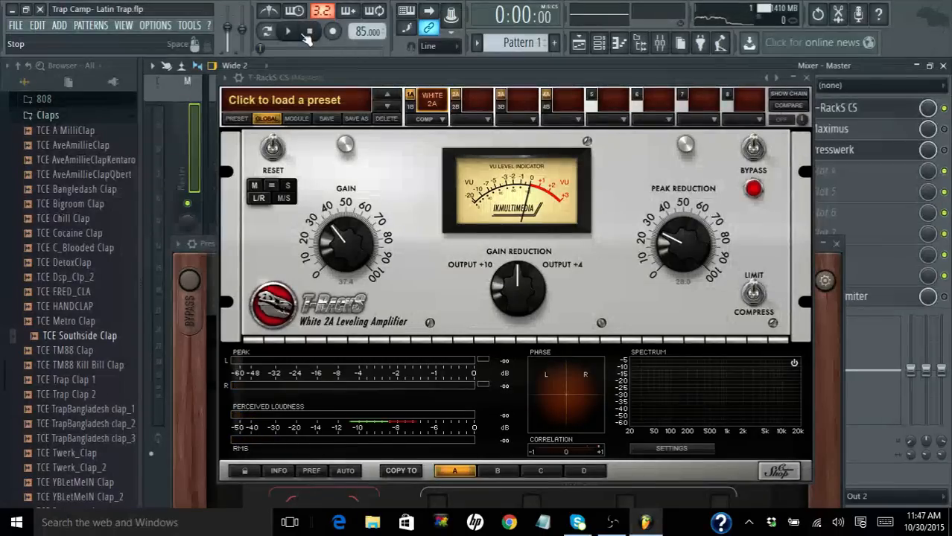
# - Play the beat through the White 2A and rework its Peak Reduction while listening
pyautogui.click(288, 31)
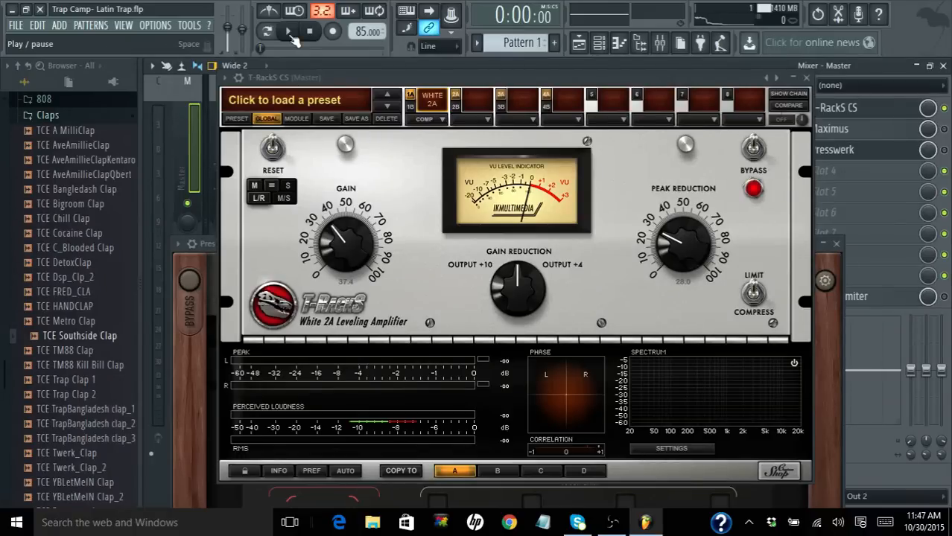
pyautogui.click(287, 31)
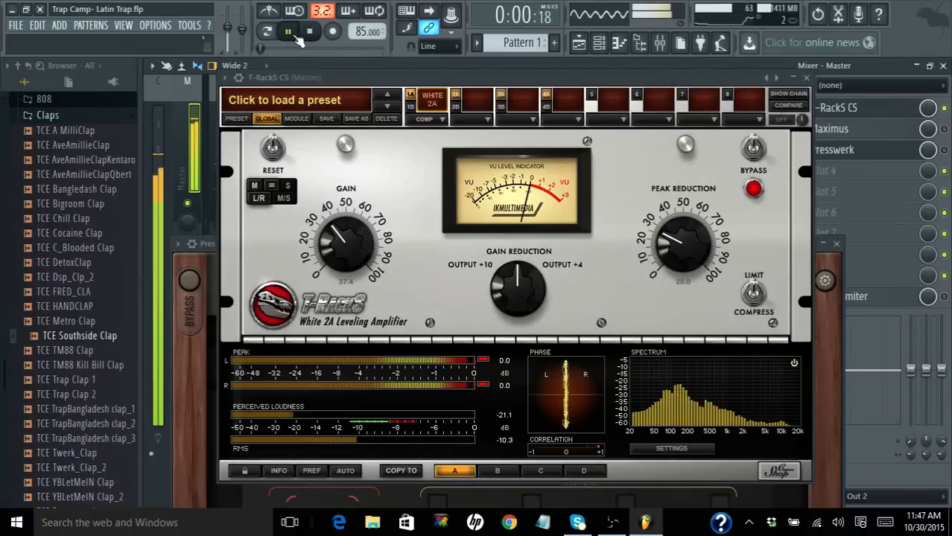
pyautogui.click(288, 31)
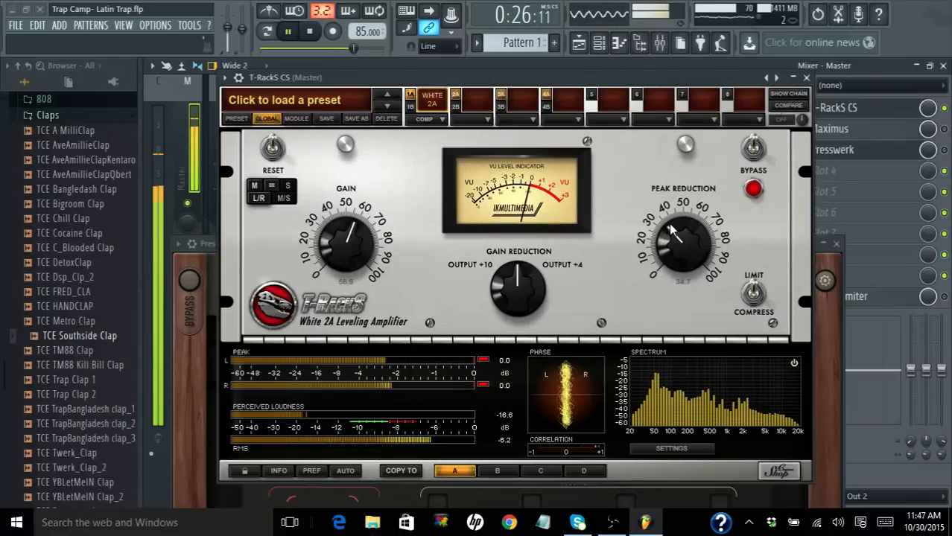
pyautogui.moveTo(671, 231); pyautogui.dragTo(678, 221)
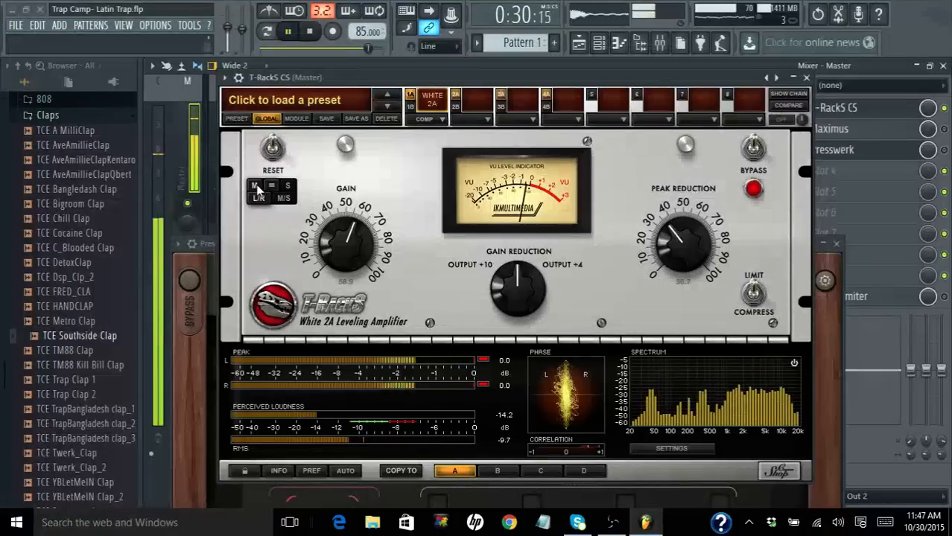
pyautogui.moveTo(678, 239); pyautogui.dragTo(676, 253)
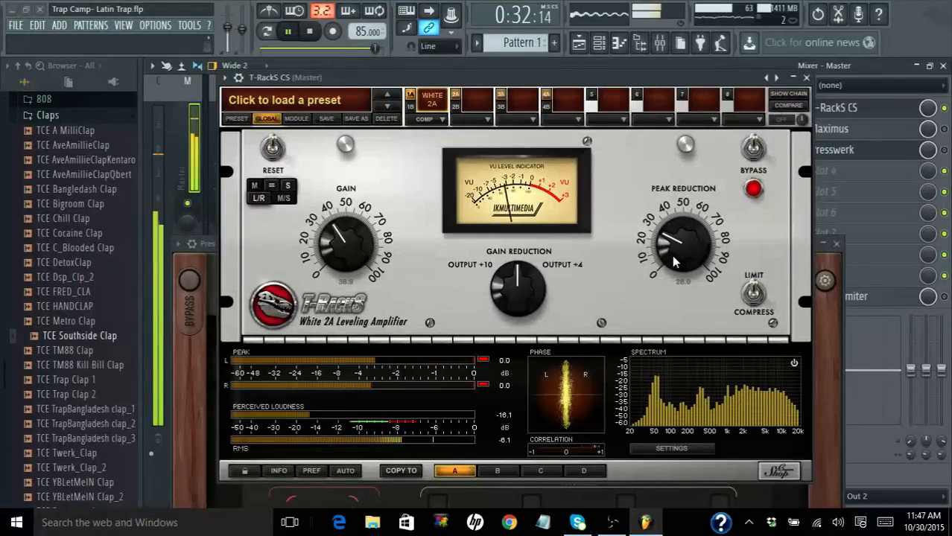
pyautogui.moveTo(682, 246); pyautogui.dragTo(683, 231)
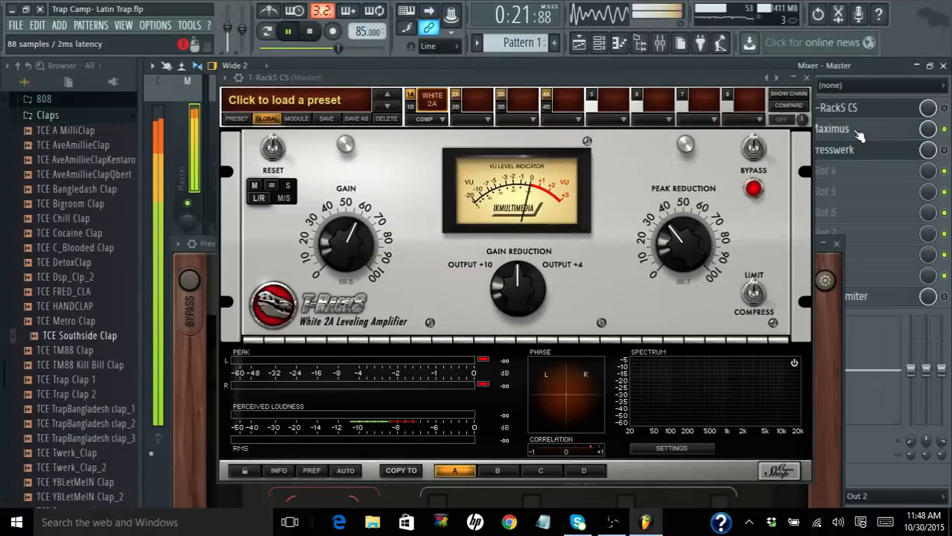
# - Reopen Presswerk from the Master mixer slot and stop playback at zero
pyautogui.click(831, 129)
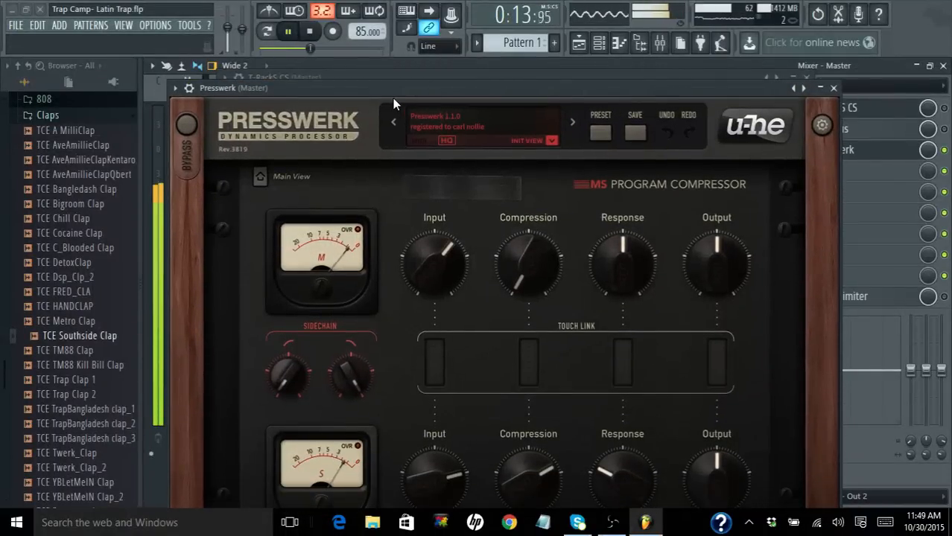
pyautogui.click(287, 32)
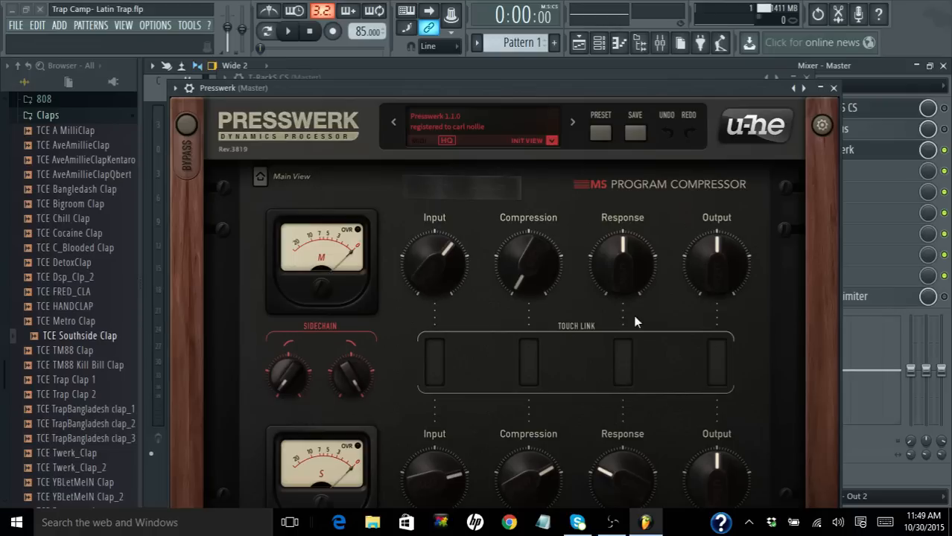
pyautogui.moveTo(645, 356)
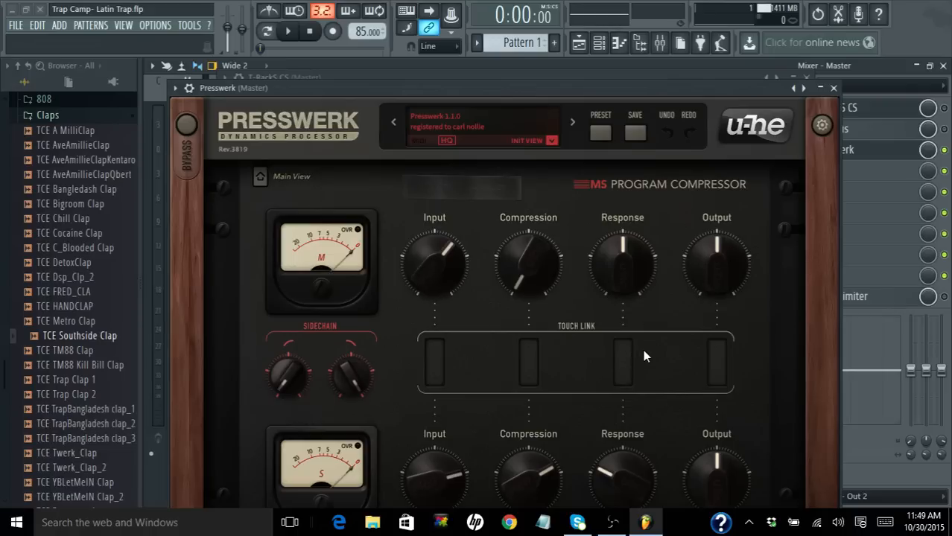